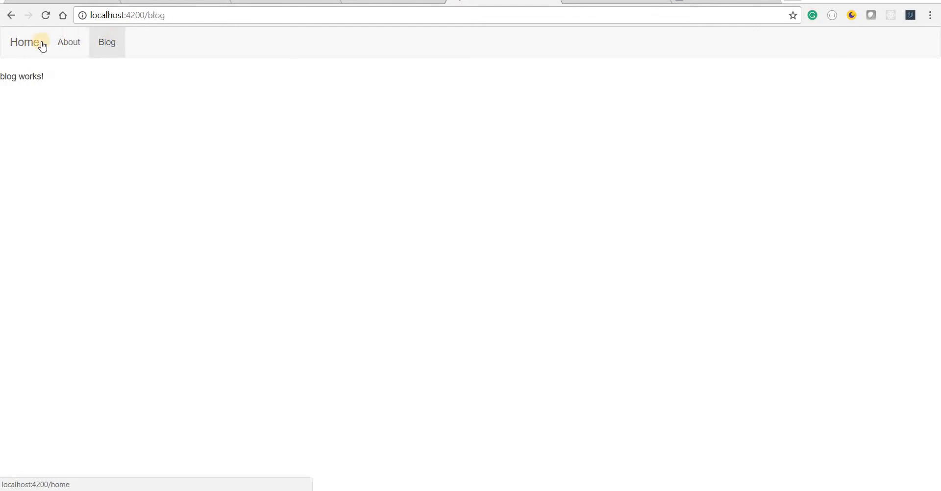
Test the app's existing routes by navigating from the Blog page to the About page.
left_click(69, 43)
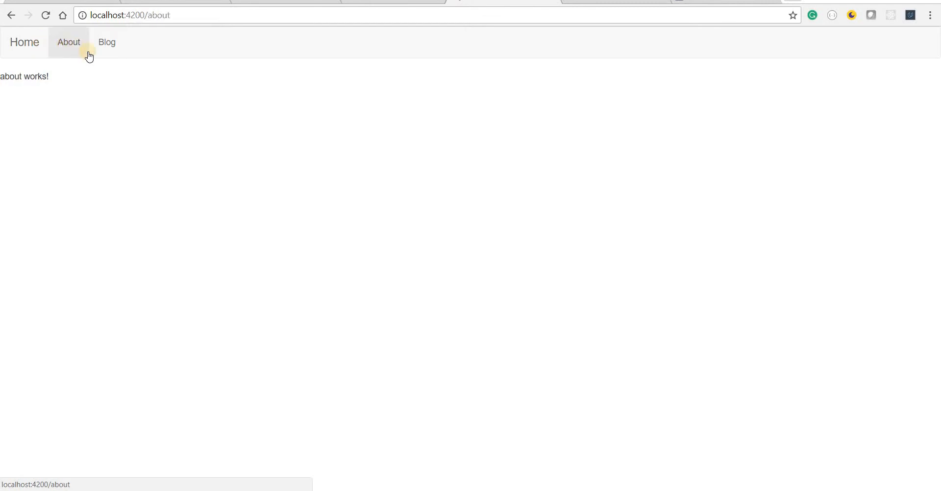
left_click(107, 43)
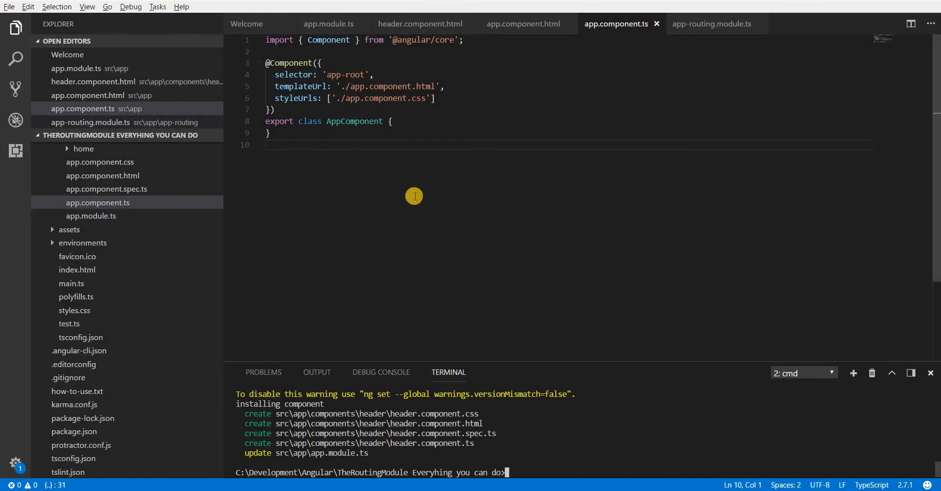
mouse_move(609, 386)
type("ng g c components/header")
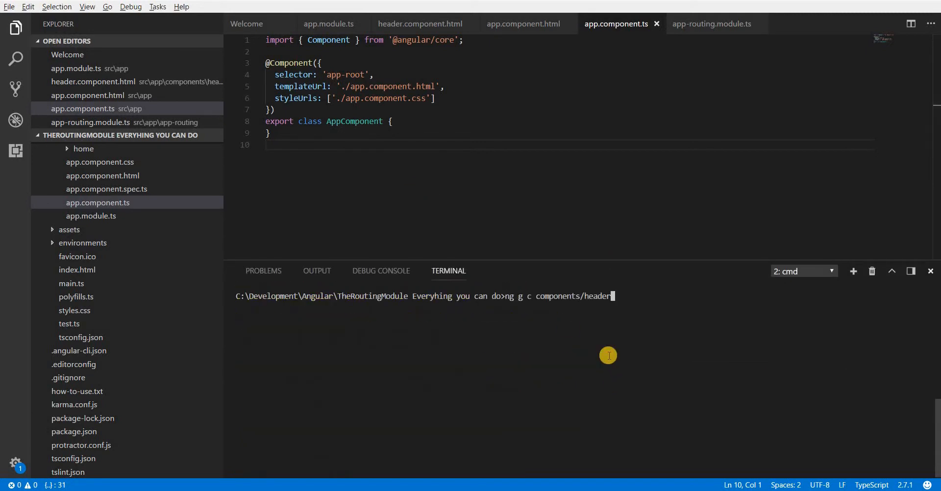
Run ng g c components/users in the integrated terminal to generate the users component.
key("Backspace")
type("users")
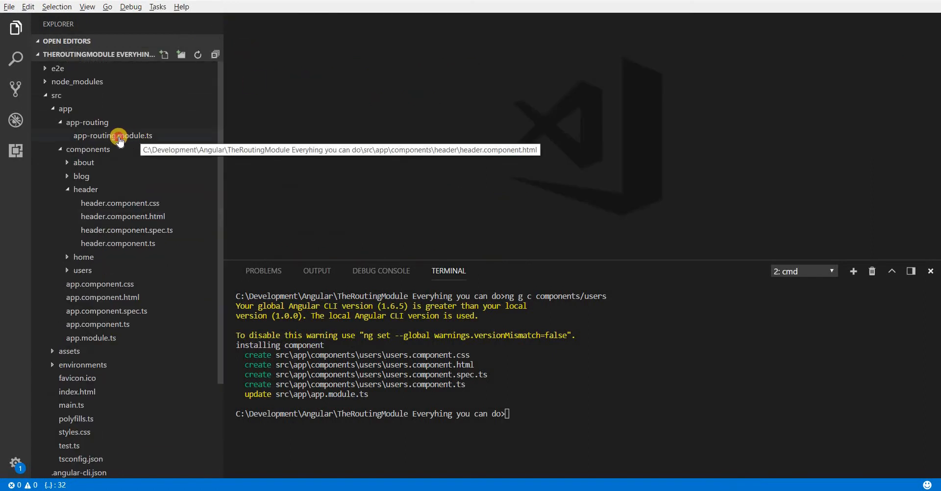
In app-routing.module.ts, add and save a 'users' route using the imported UsersComponent.
left_click(112, 136)
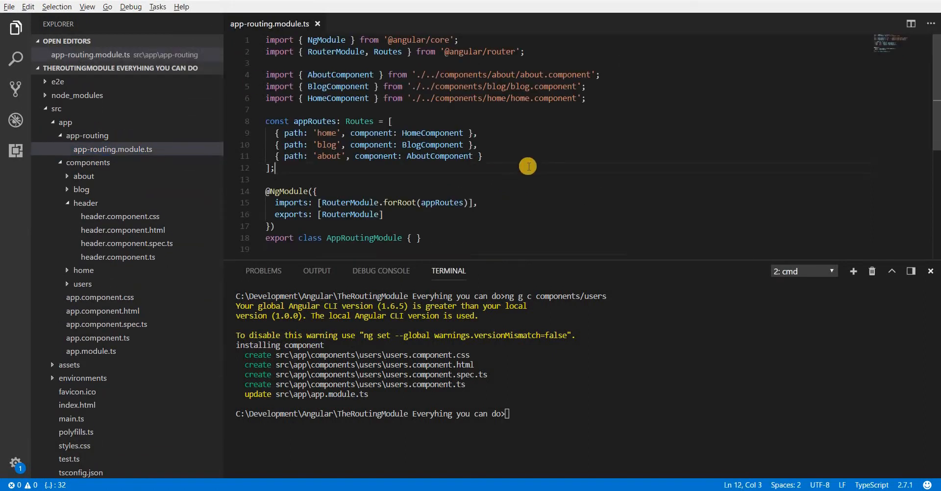
type(",")
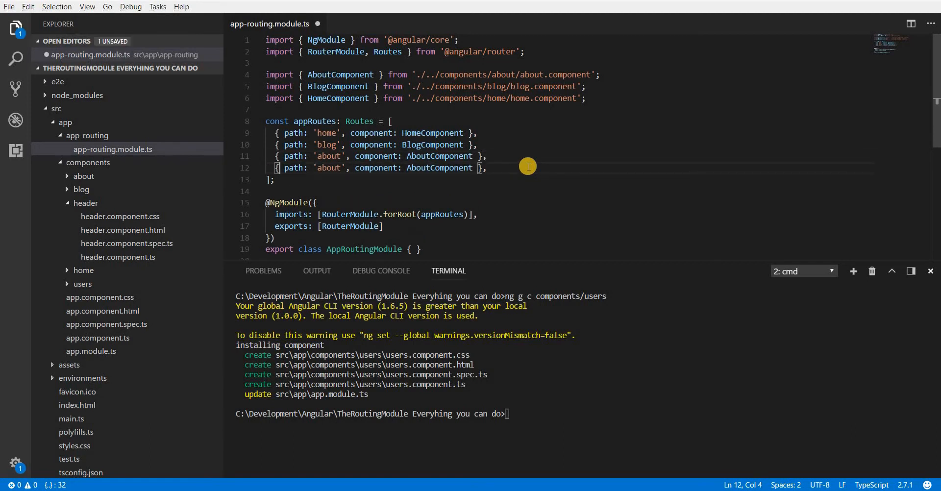
type("users")
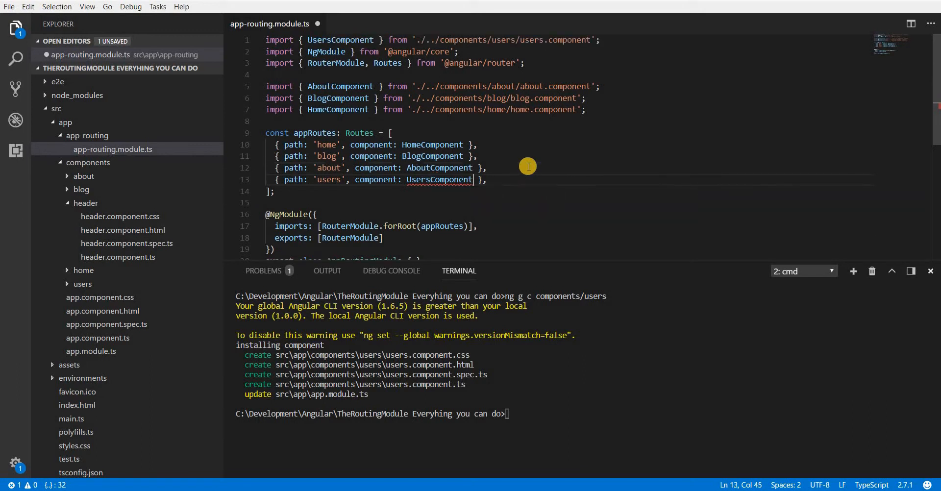
key("ctrl+s")
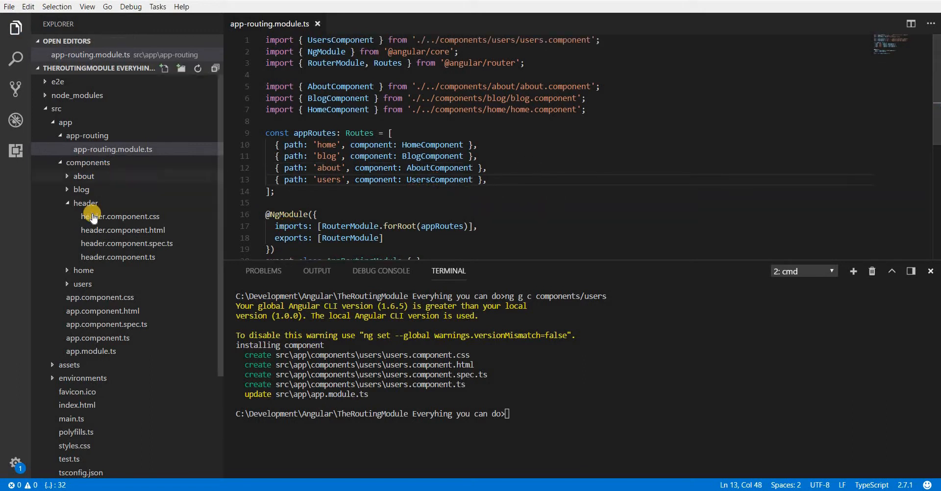
In header.component.html, copy the Blog link and change it to routerLink /users labelled Users.
left_click(123, 230)
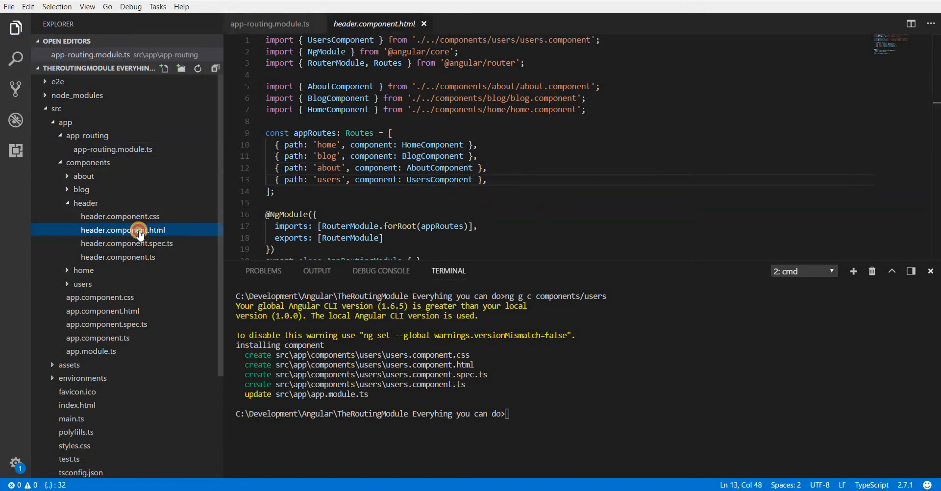
left_click(123, 230)
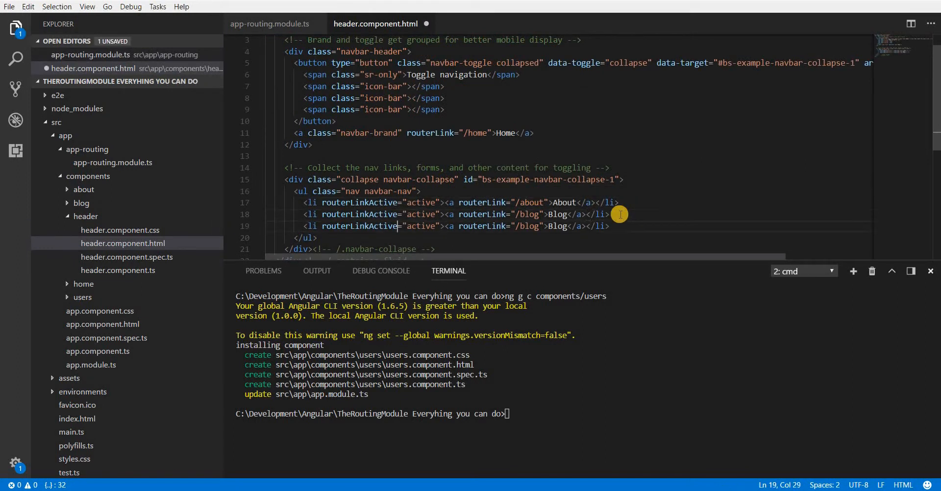
double_click(529, 226)
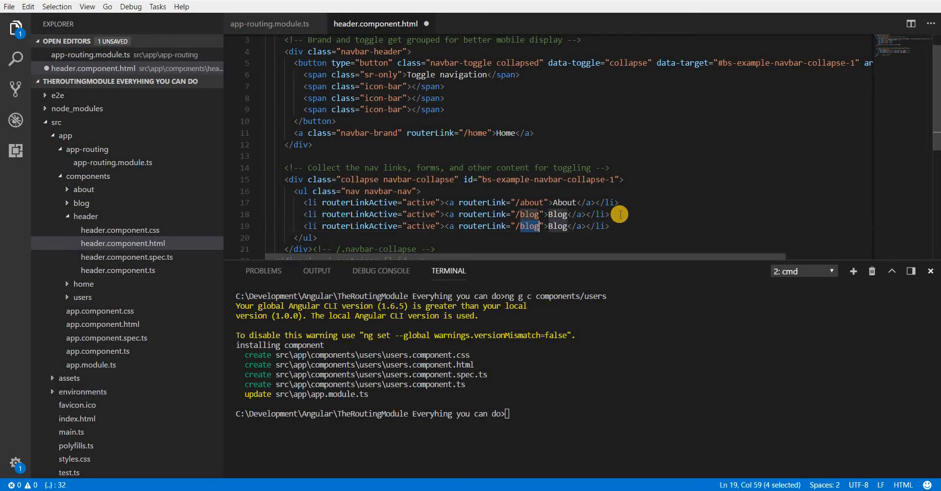
type("users")
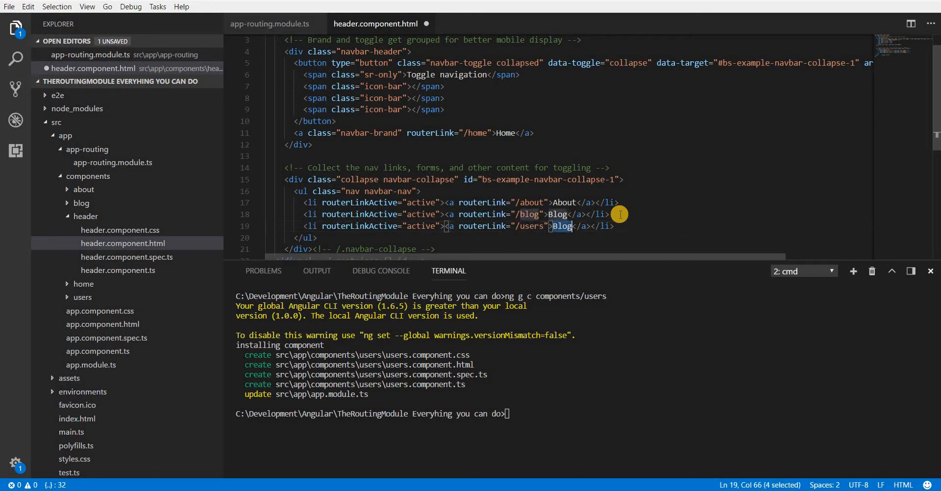
type("Users")
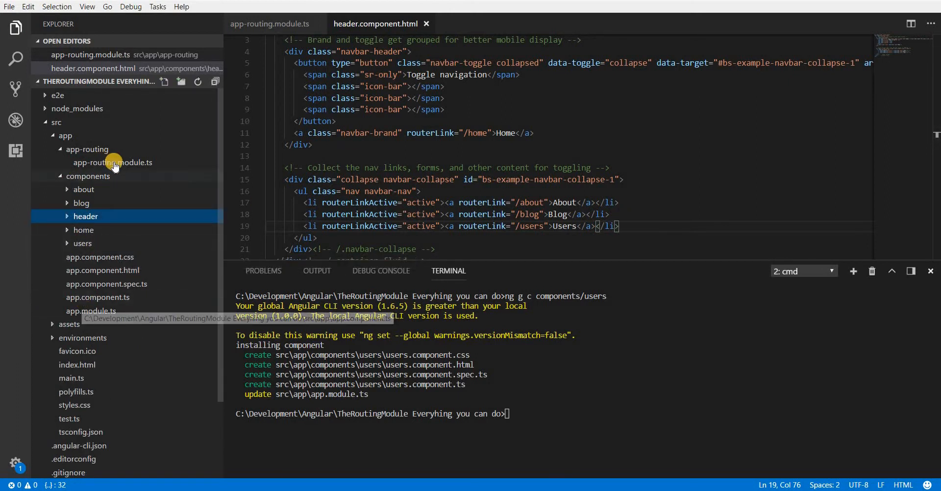
mouse_move(113, 165)
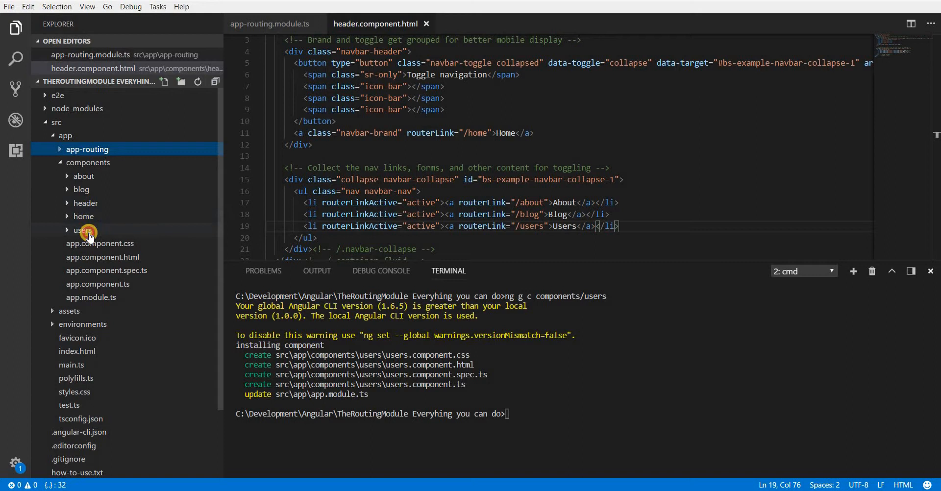
Switch to Chrome and follow the new Users navbar link.
left_click(82, 230)
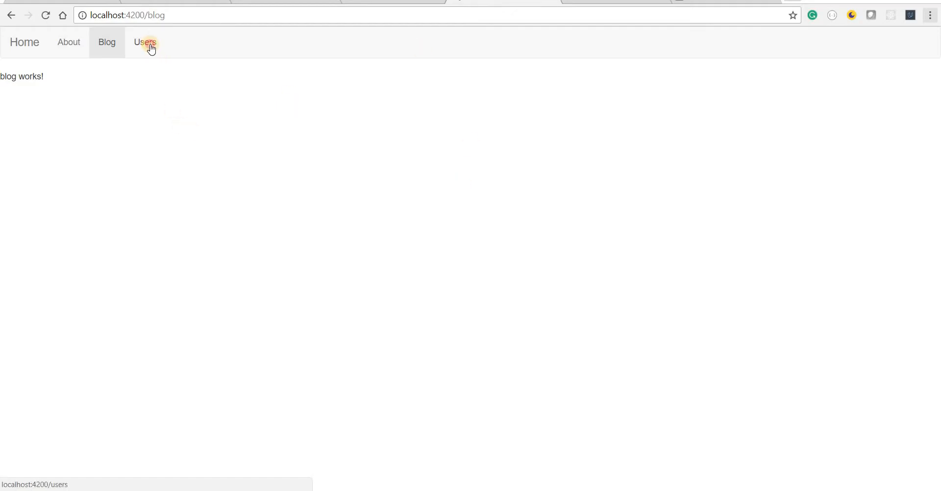
left_click(145, 42)
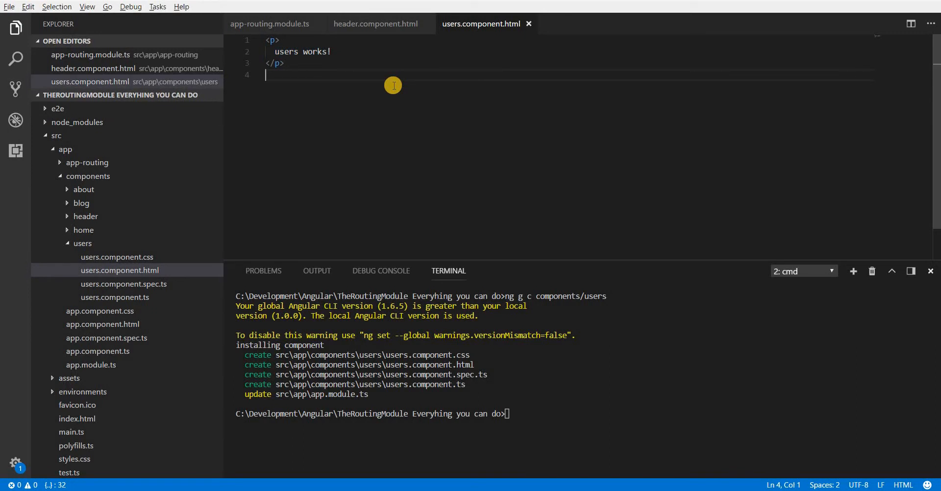
mouse_move(382, 97)
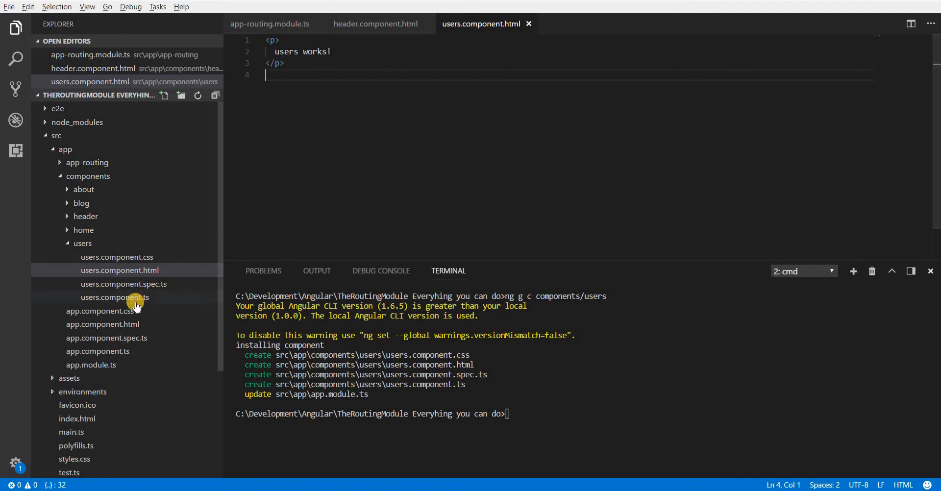
Open users.component.ts from the Explorer.
left_click(114, 297)
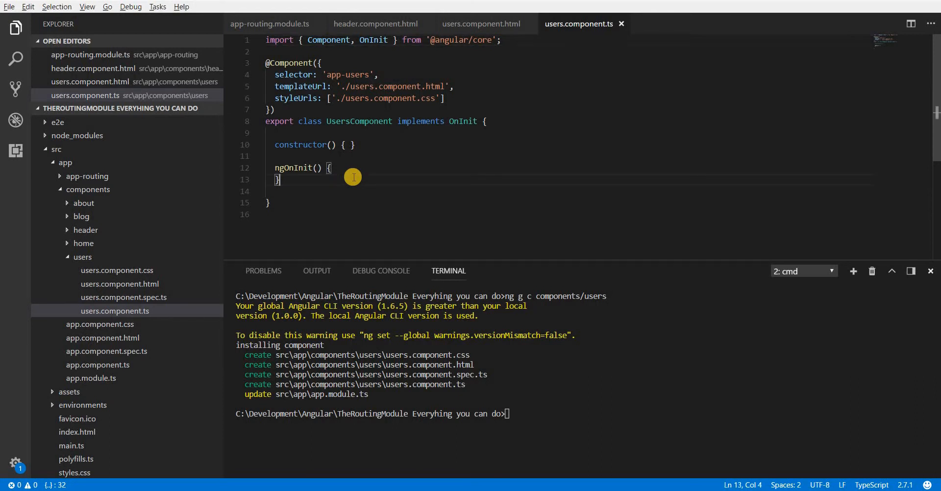
mouse_move(352, 179)
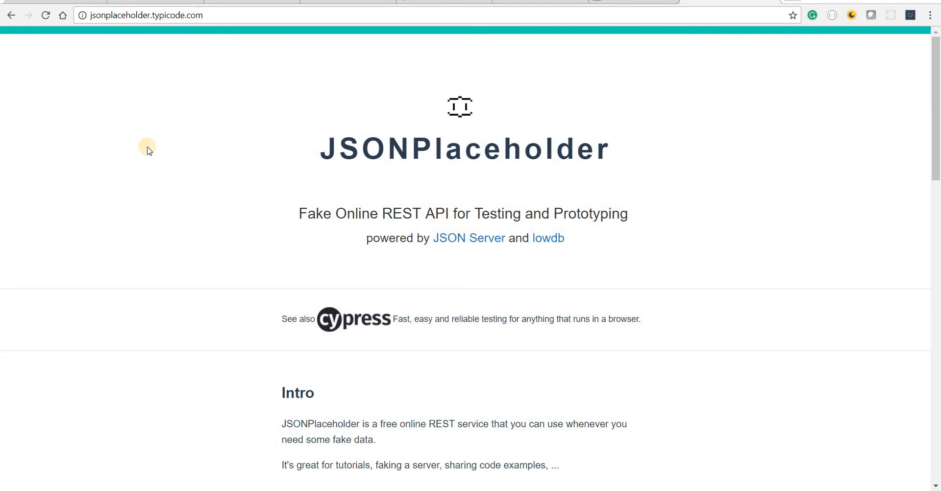
mouse_move(154, 259)
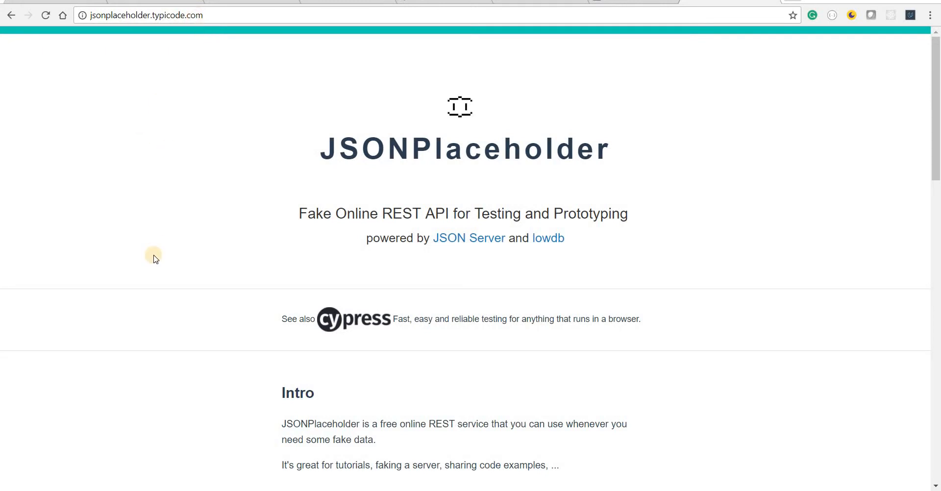
Scroll the JSONPlaceholder homepage to Resources and follow the /users link.
scroll("down", 3)
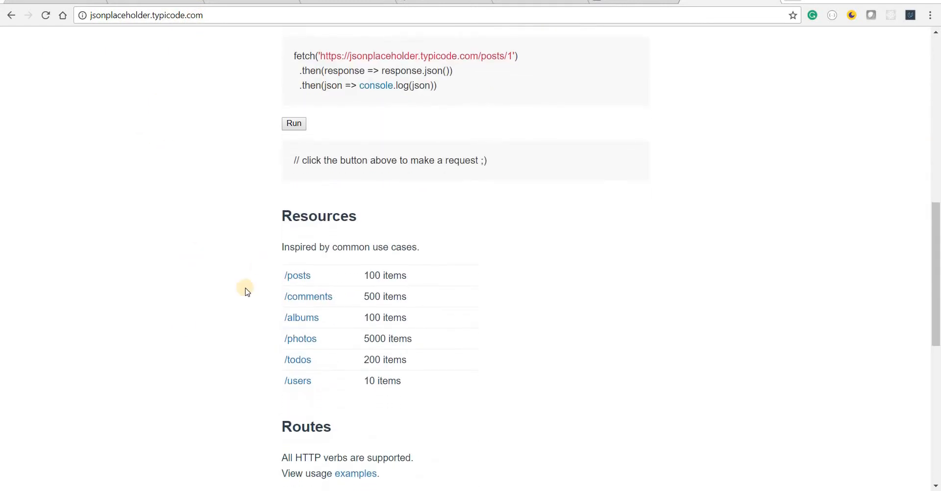
mouse_move(298, 380)
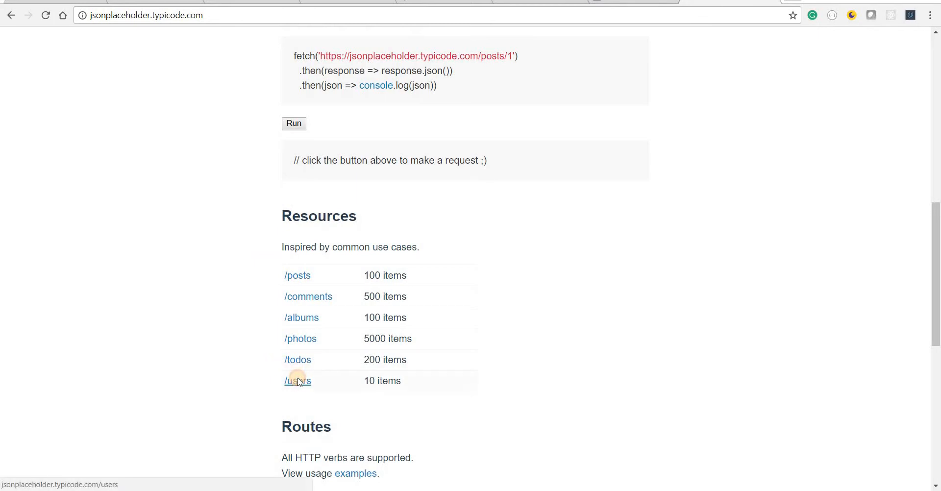
left_click(298, 380)
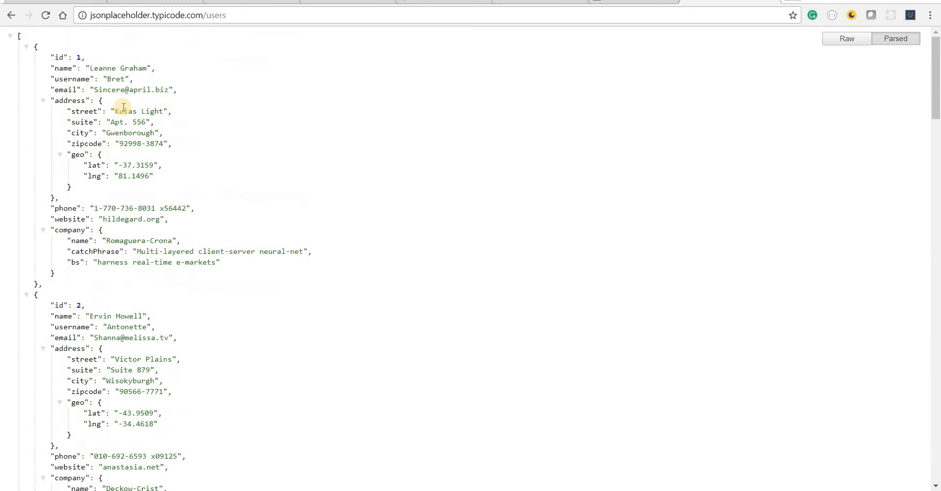
mouse_move(258, 32)
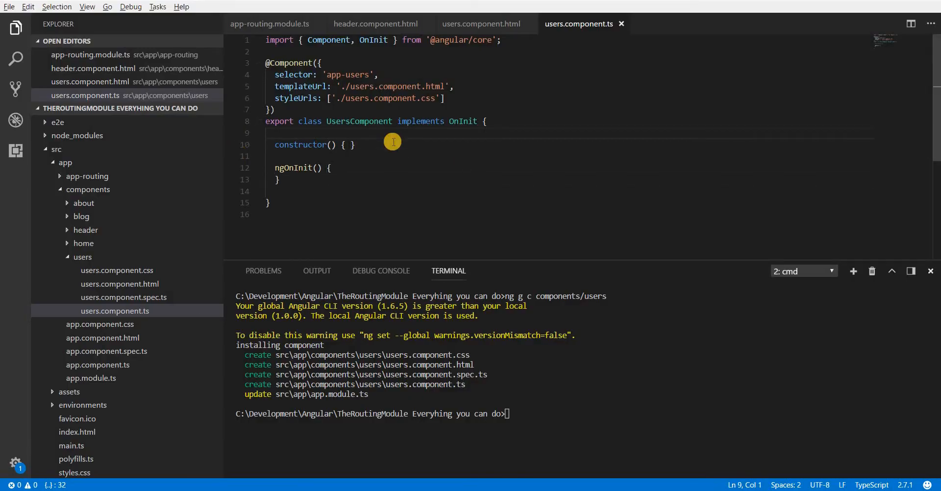
Add a users: any = [] array holding the pasted JSON records, and fold it.
key("enter")
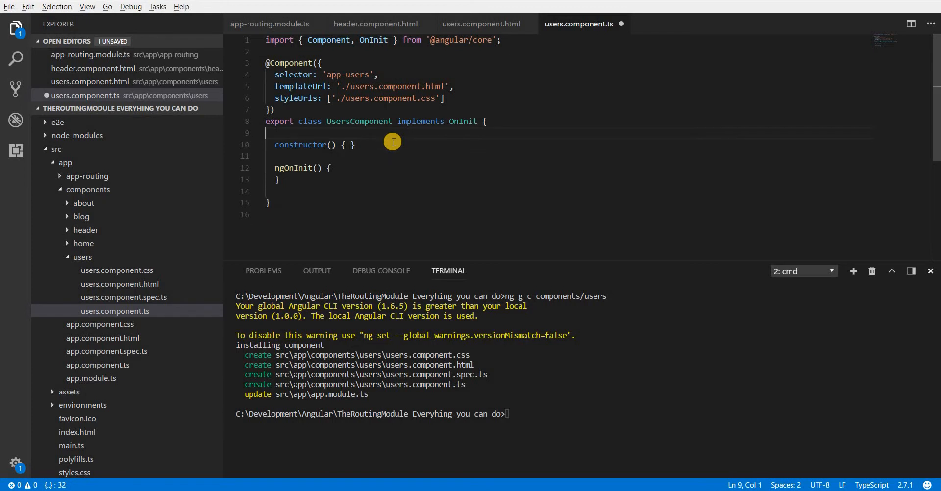
type("users")
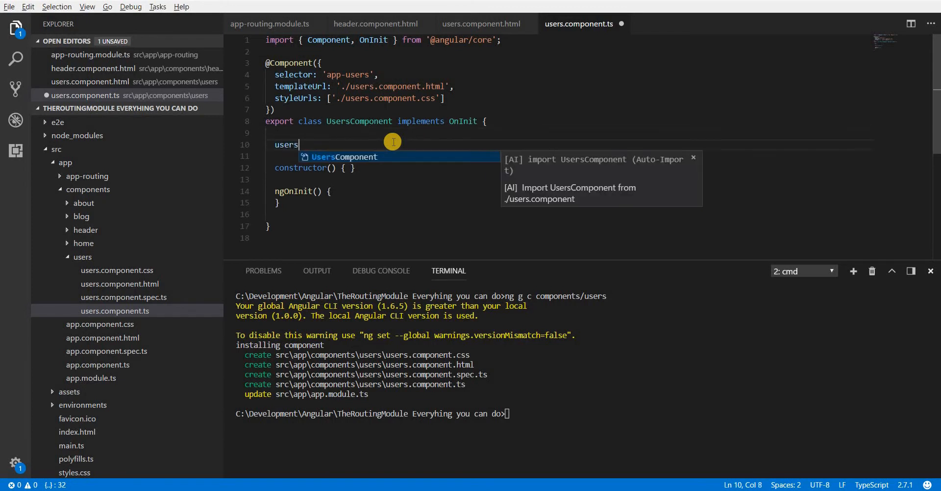
type(": any")
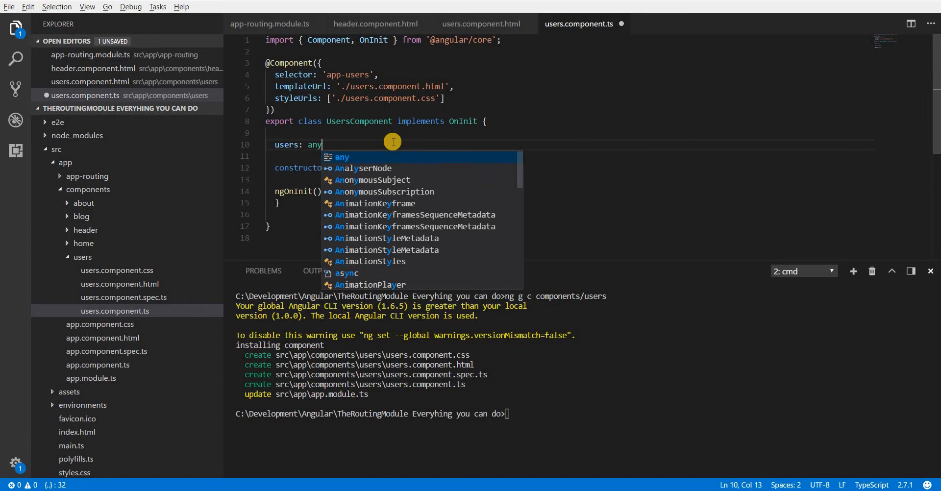
type("= []")
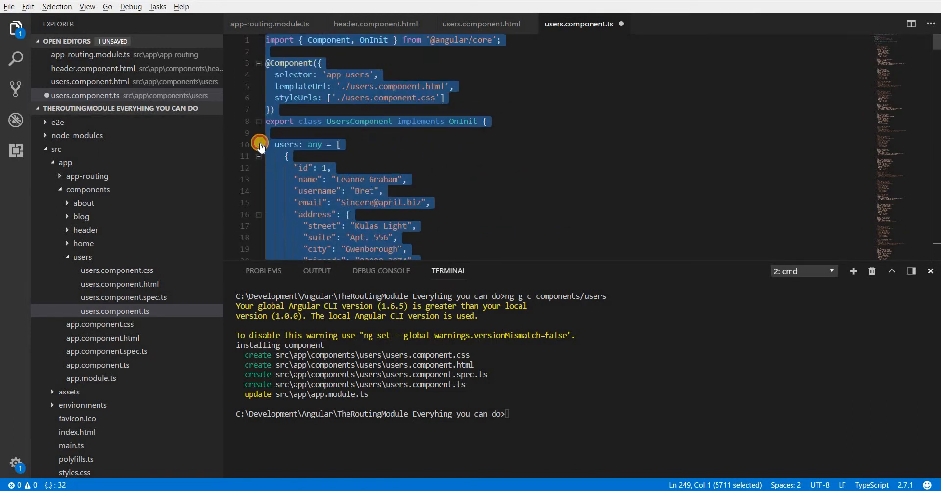
left_click(259, 145)
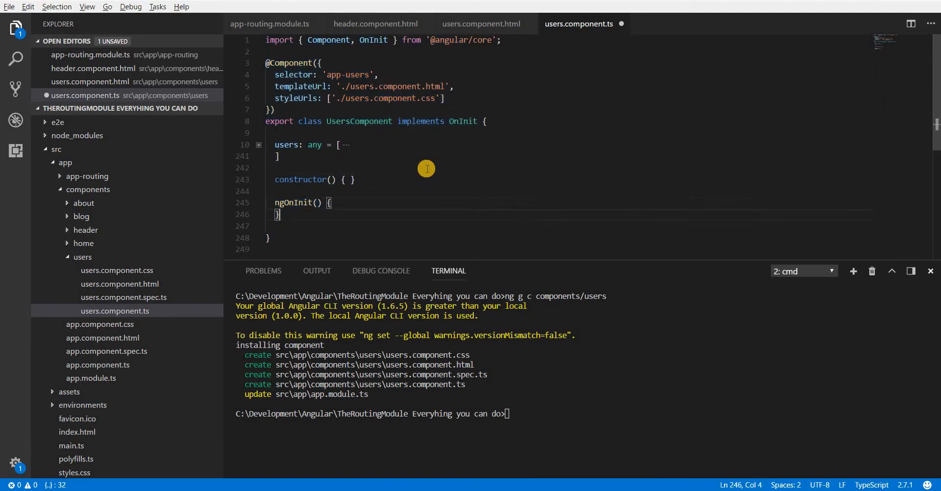
Delete the empty ngOnInit method and remove implements OnInit from the class.
left_click_drag(275, 191, 279, 214)
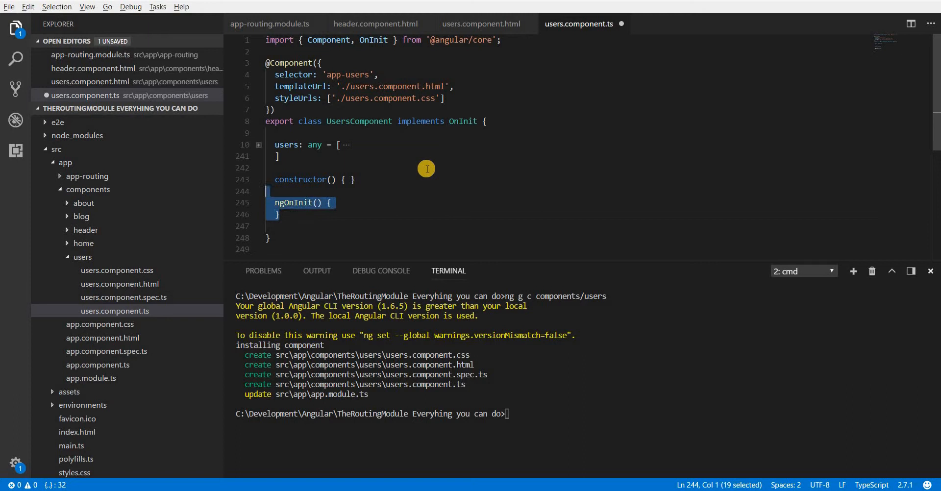
key("Delete")
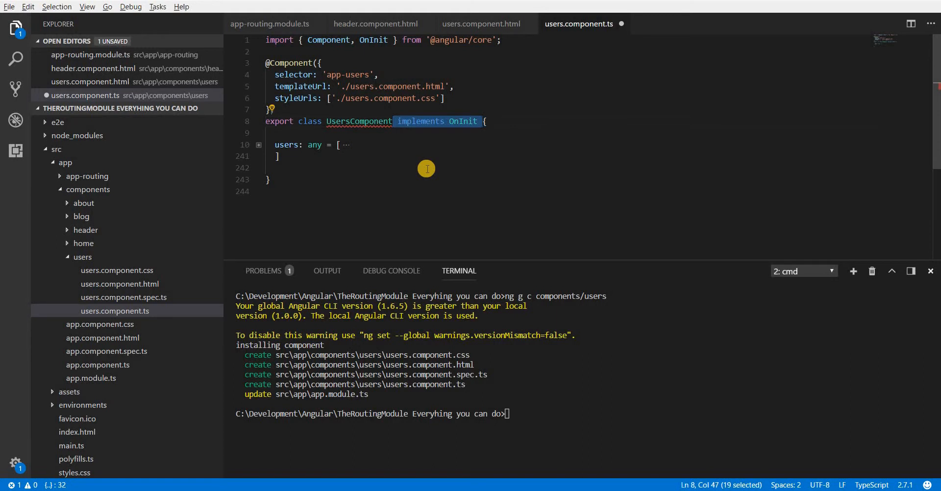
key("Delete")
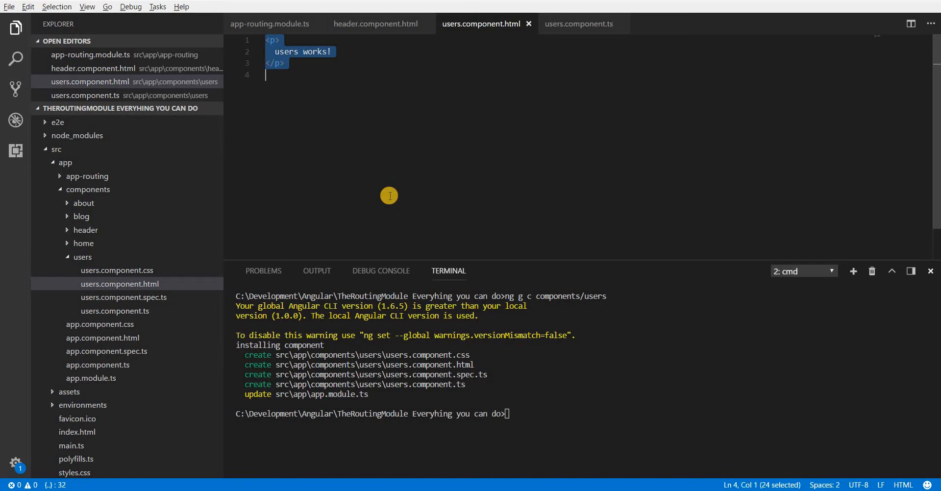
Expand Emmet .container>ul.list-group>li.list-group-item into the users template markup.
type(".")
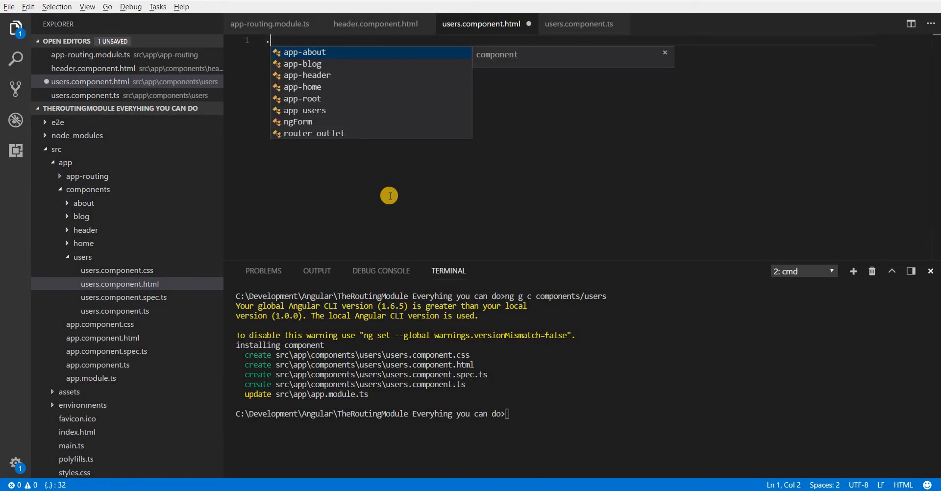
type("con")
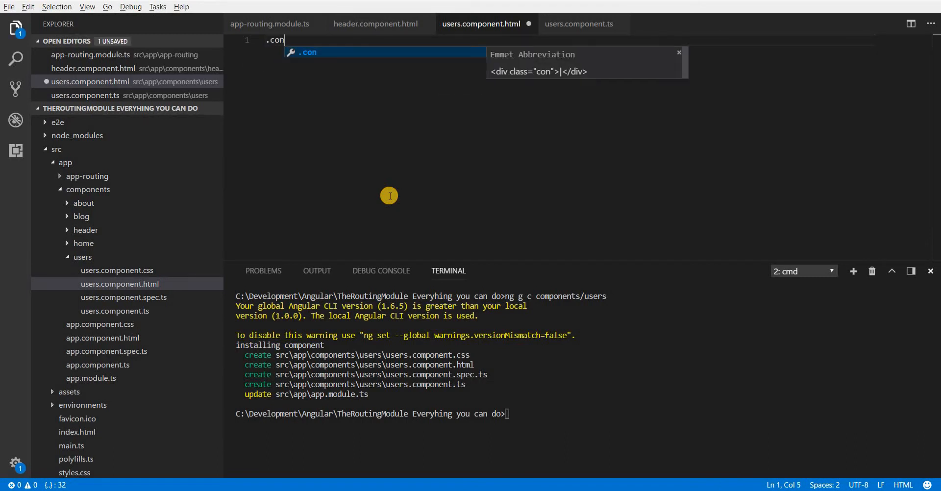
key("Tab")
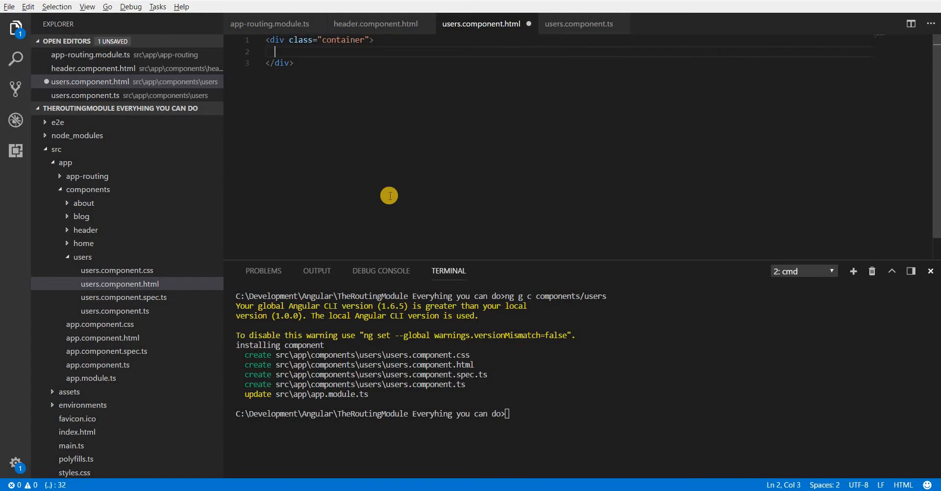
type("ul.")
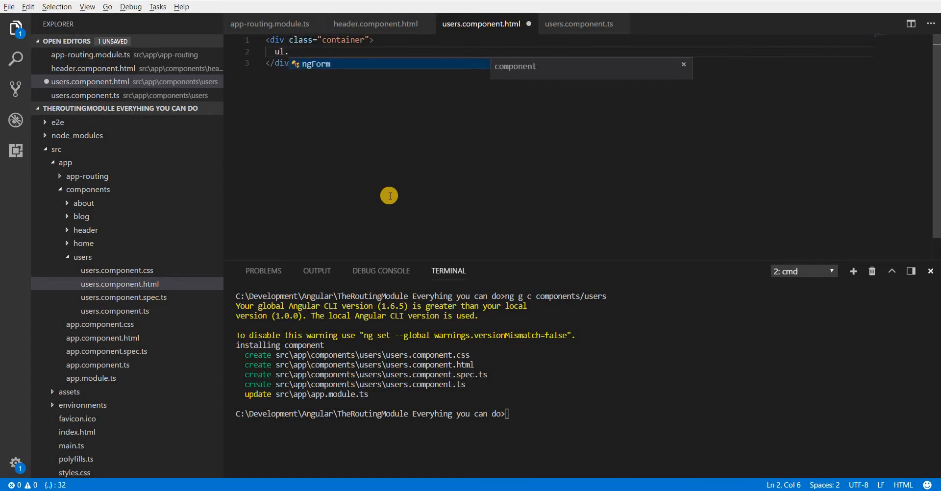
type("list")
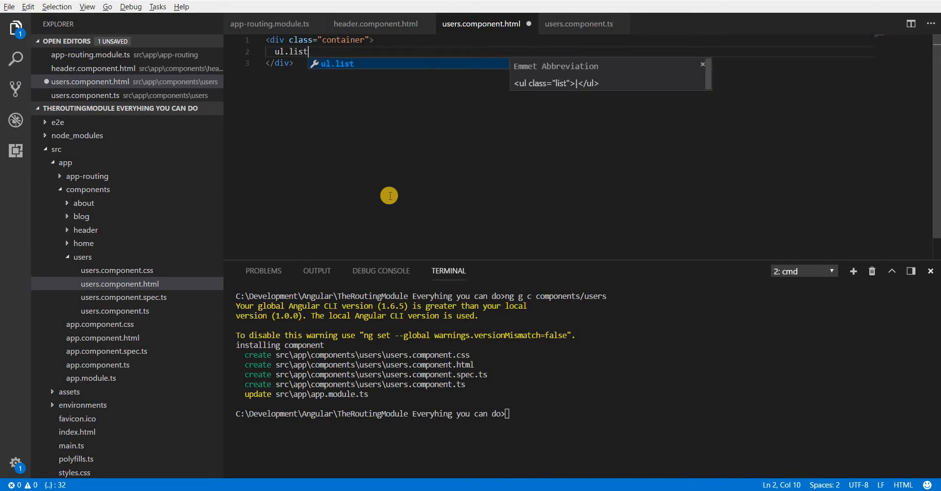
type("-group")
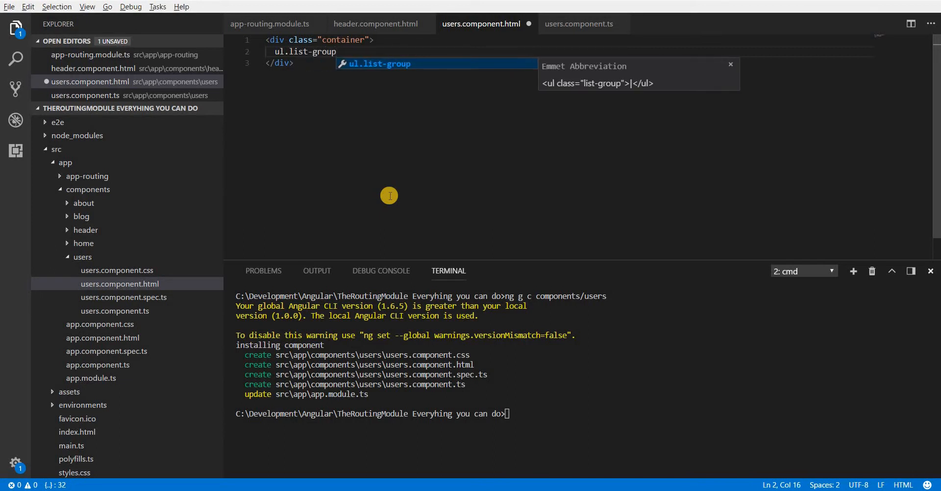
type(">li")
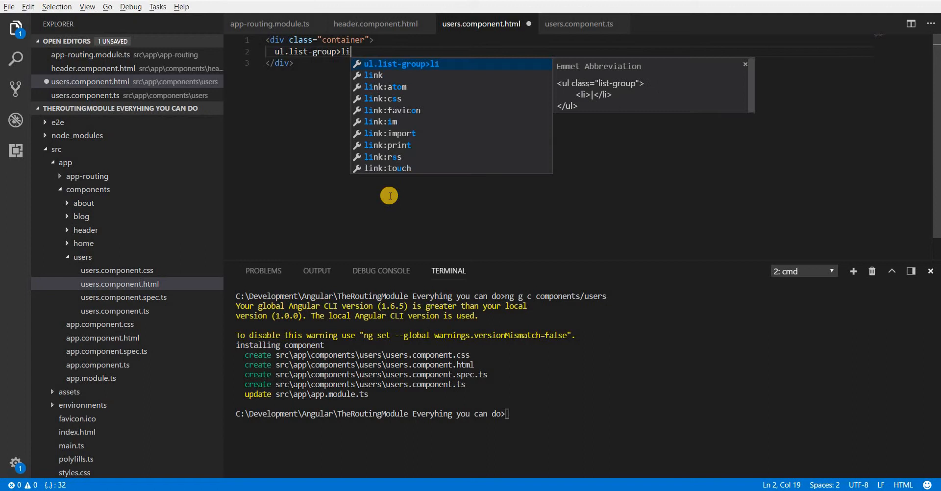
type(".list-")
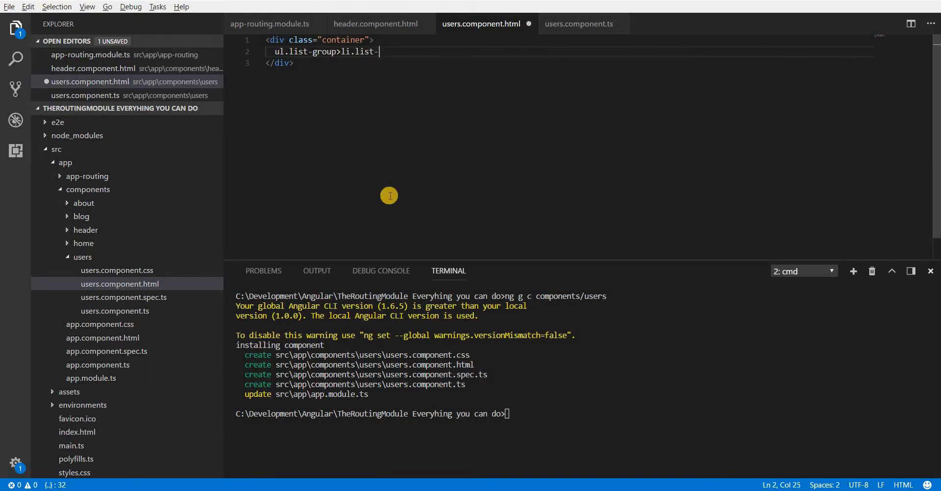
type("group-")
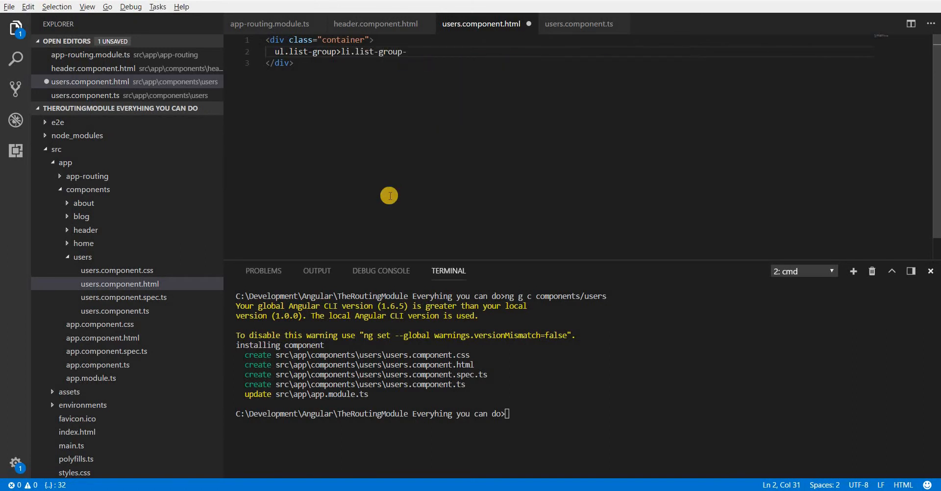
type("item")
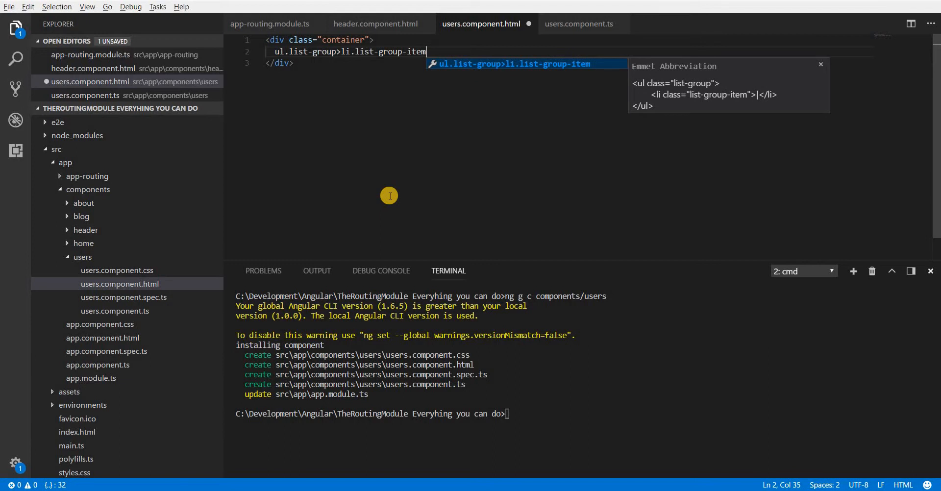
key("Tab")
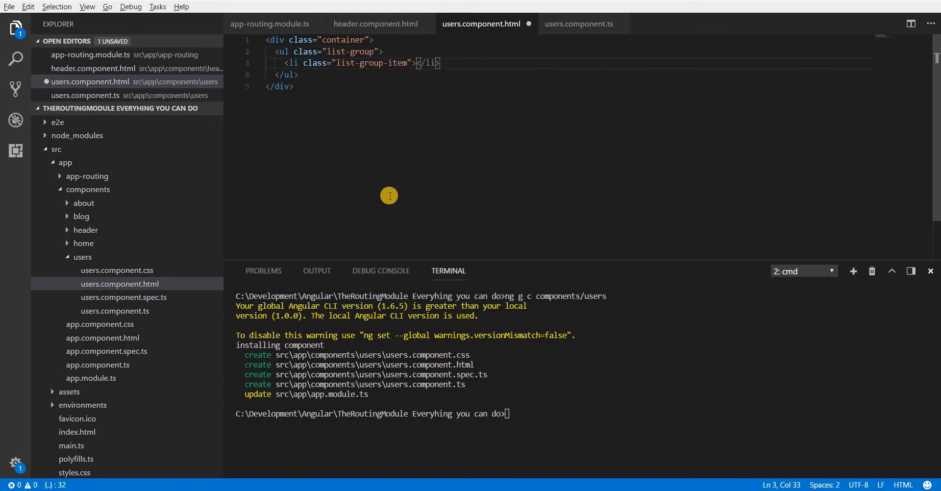
key("Enter")
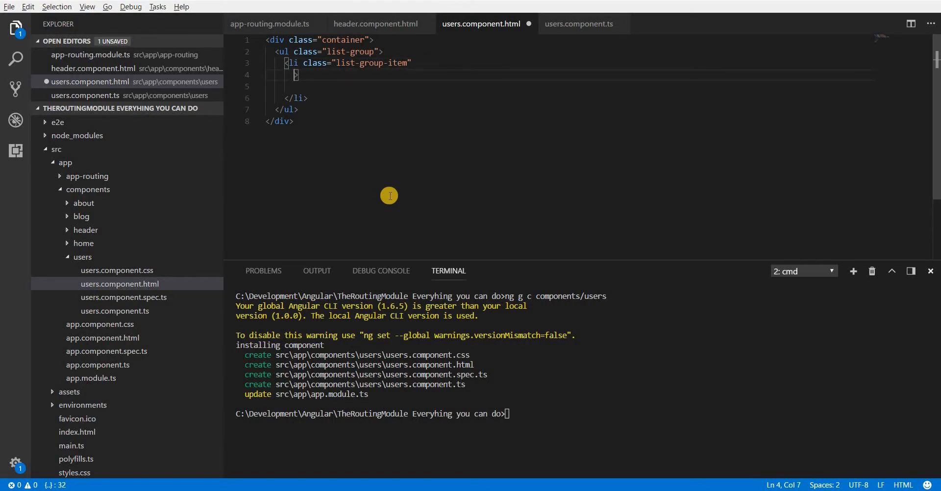
key("Enter")
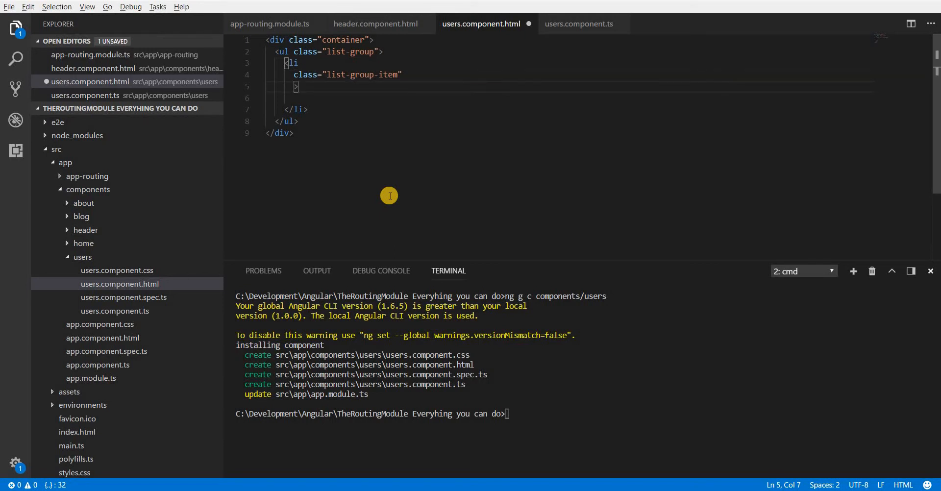
Add *ngFor="let user of users" to the list item and display {{ user.name }}.
type("*ngFor")
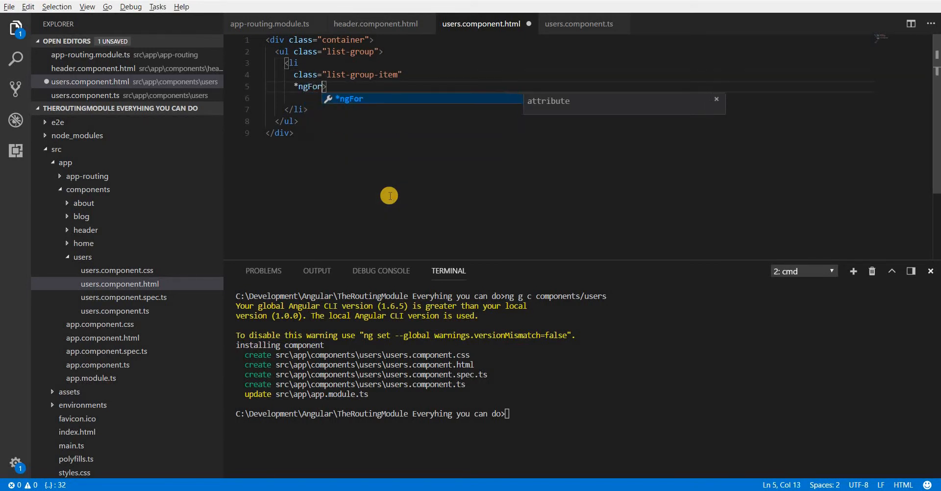
type("=\"")
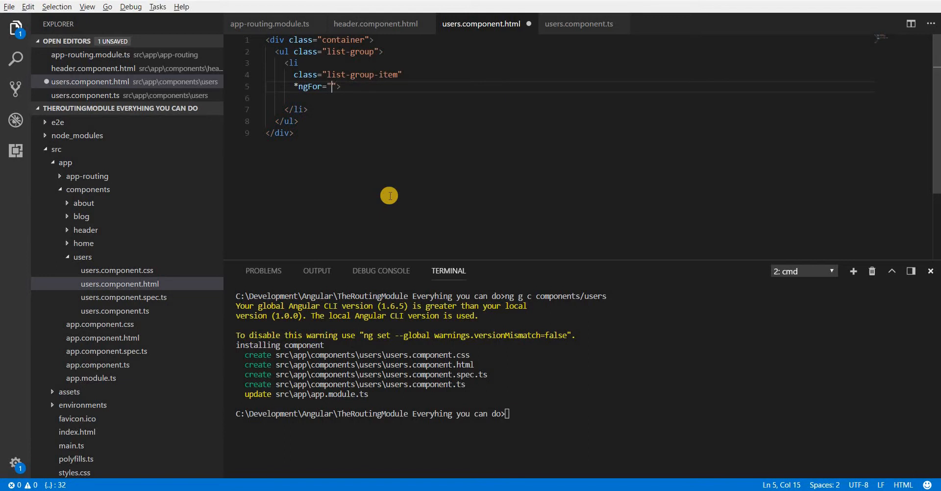
type("let user of users")
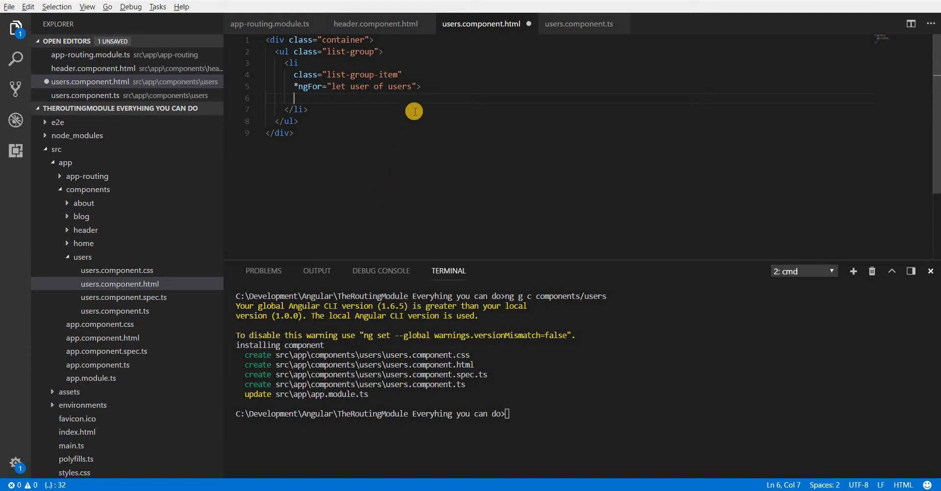
left_click(578, 24)
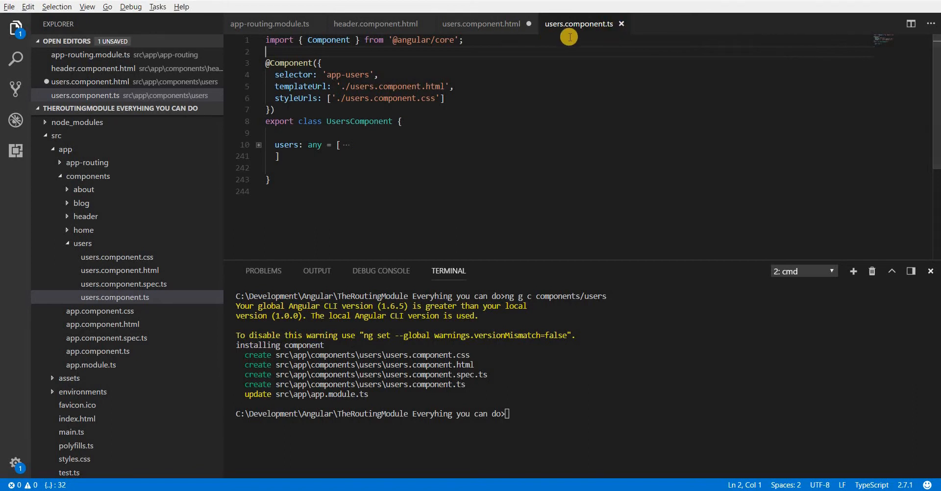
left_click(480, 23)
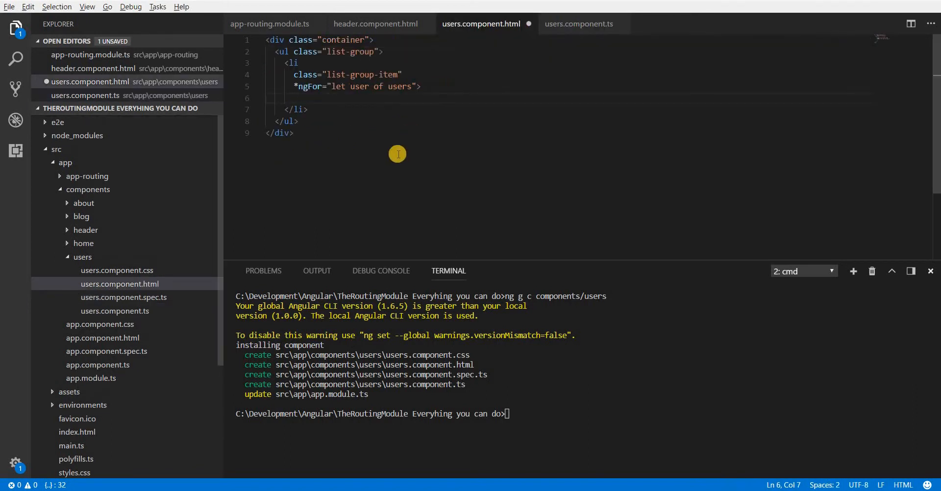
type("{{}}")
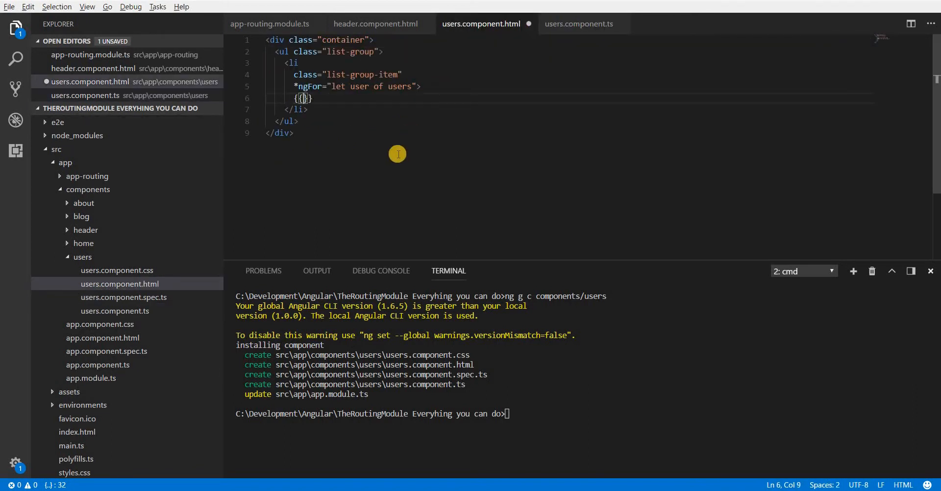
type("use")
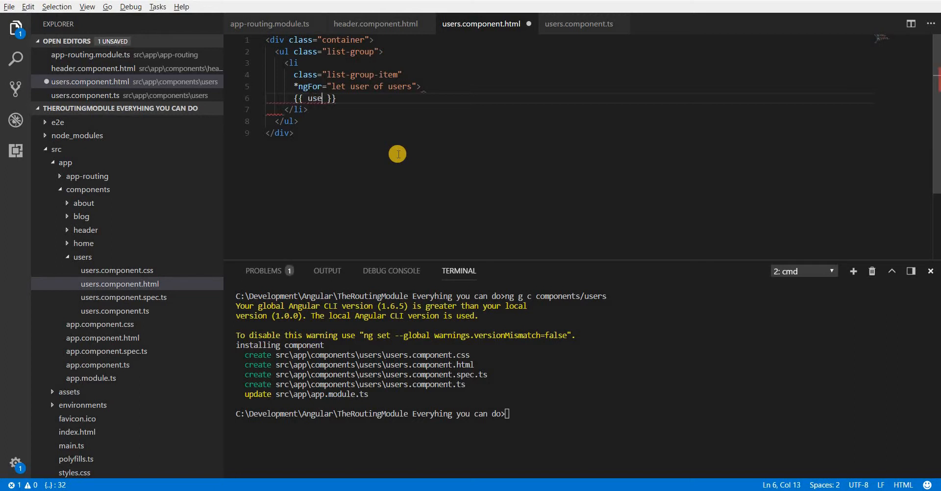
type("r.name")
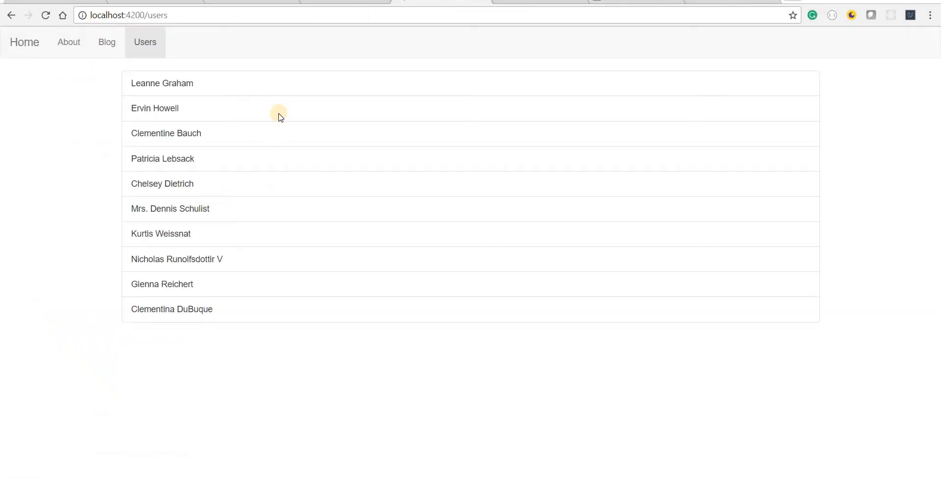
mouse_move(175, 133)
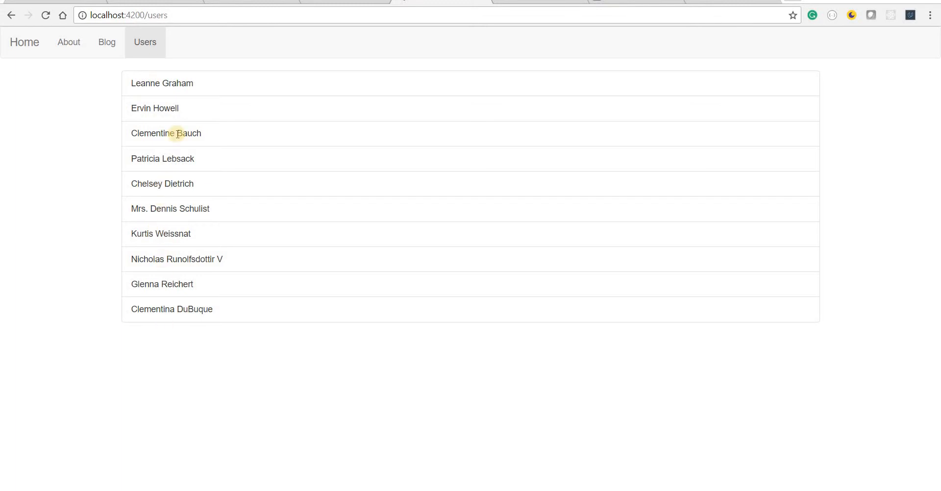
mouse_move(193, 123)
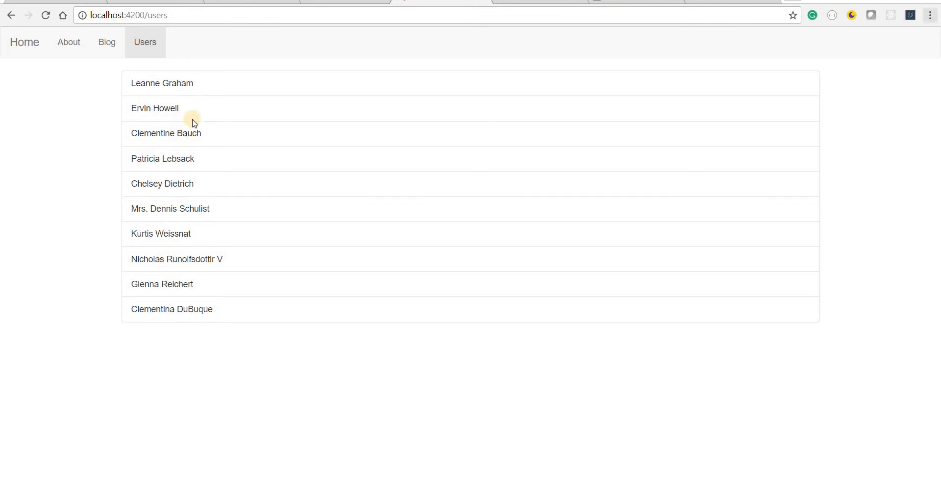
Reload localhost:4200/users and review the ten rendered user names.
double_click(162, 83)
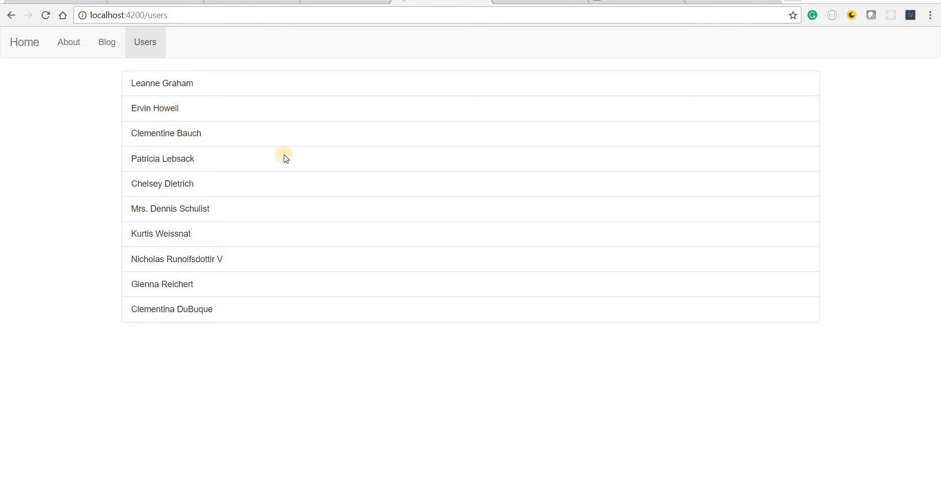
mouse_move(155, 83)
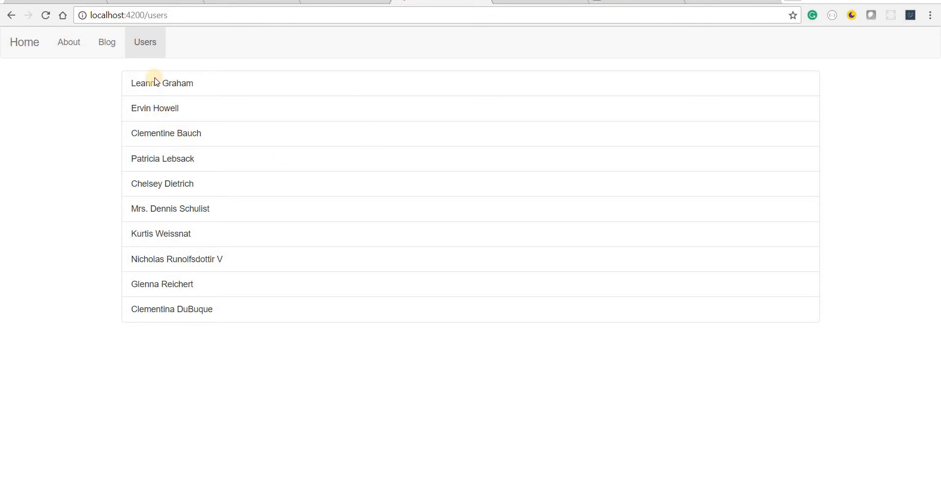
mouse_move(558, 174)
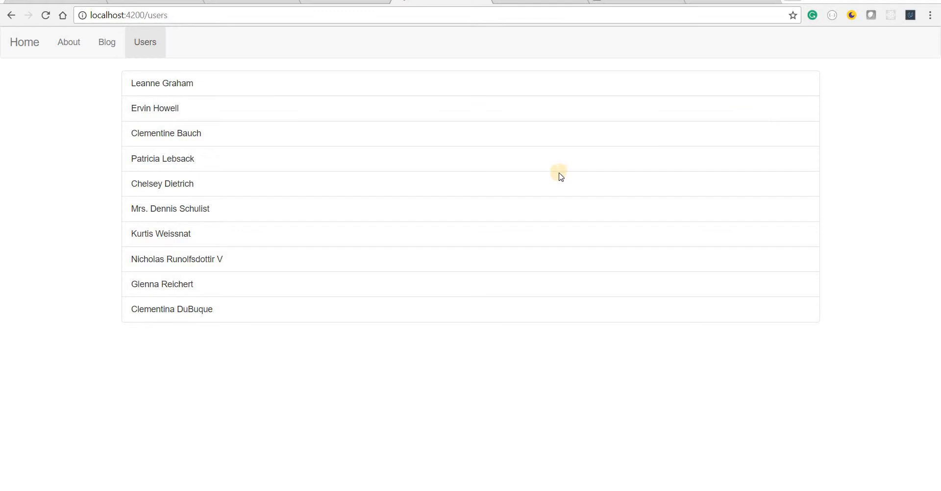
mouse_move(626, 160)
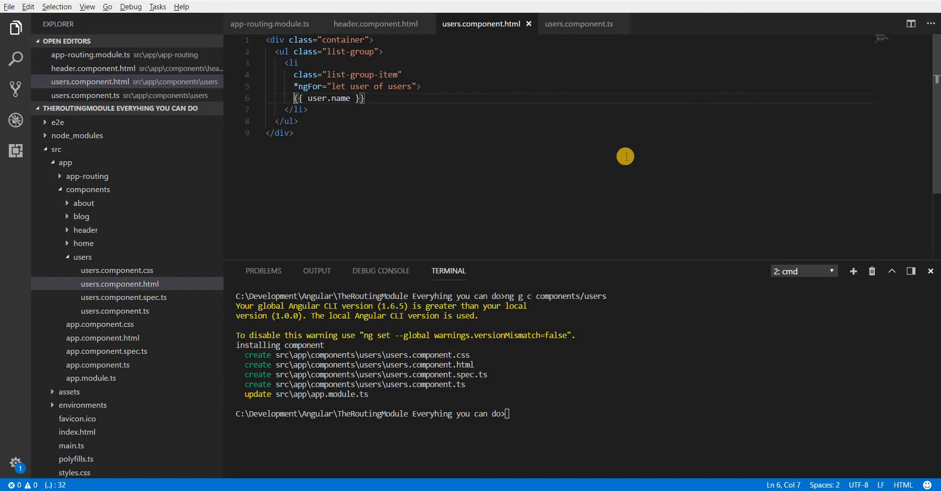
Add an anchor tag with a routerLink attribute to each user list item.
type("a")
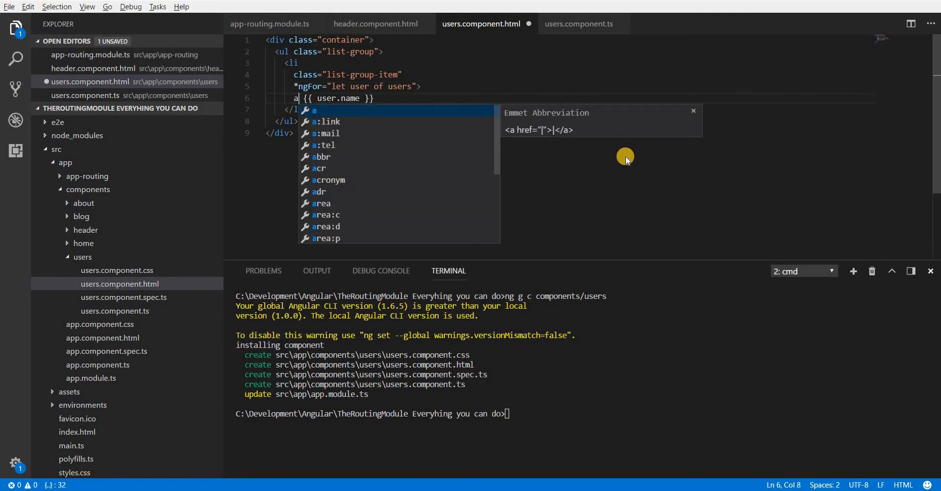
key("Tab")
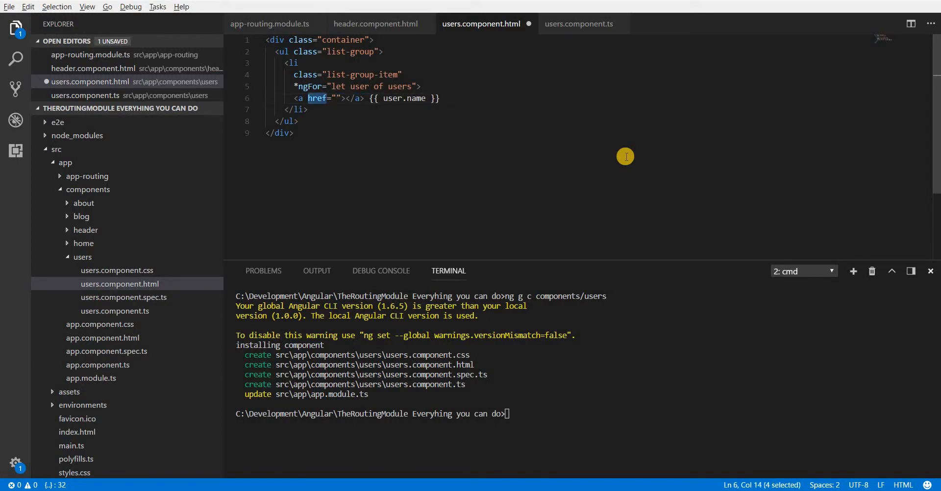
type("routerLink")
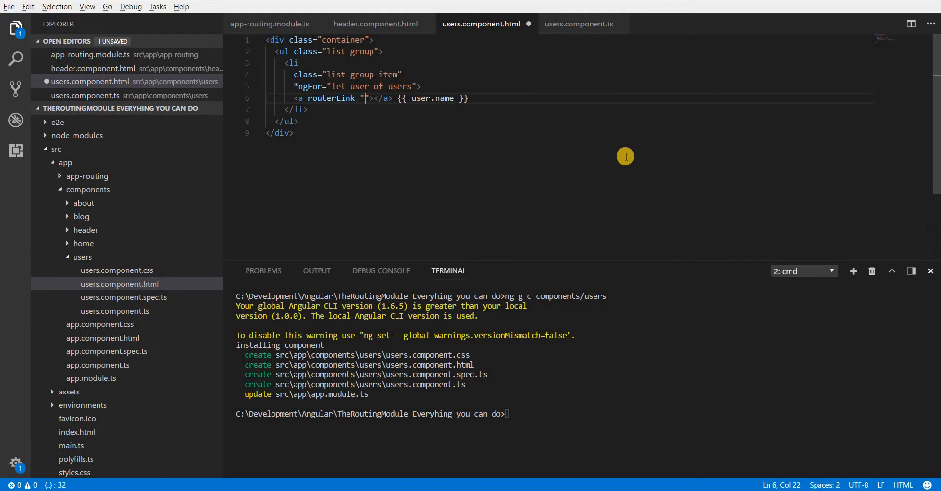
Move {{ user.name }} inside the link and start the routerLink path with '/'.
left_click_drag(400, 98, 468, 98)
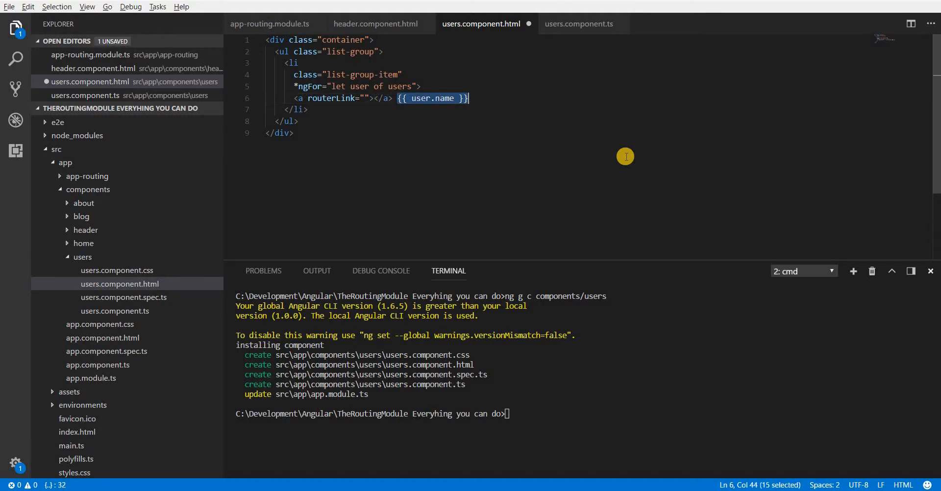
key("Delete")
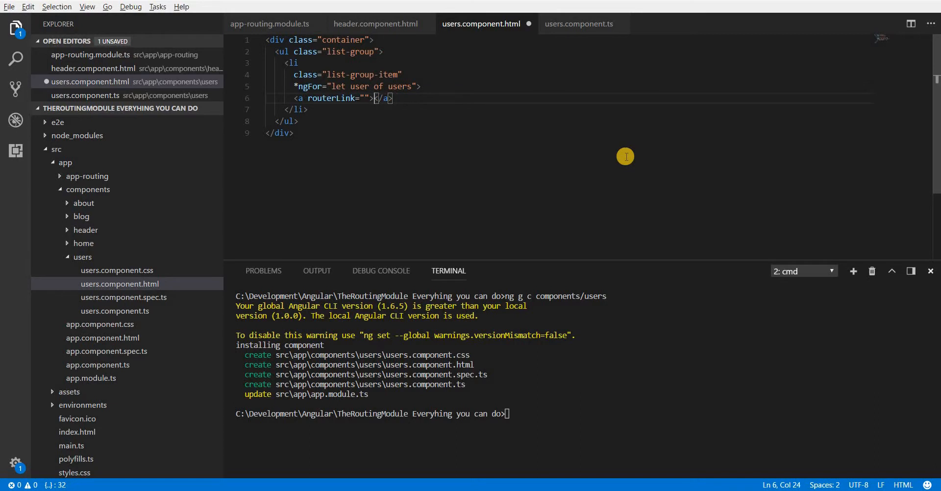
type("{{ user.name }}")
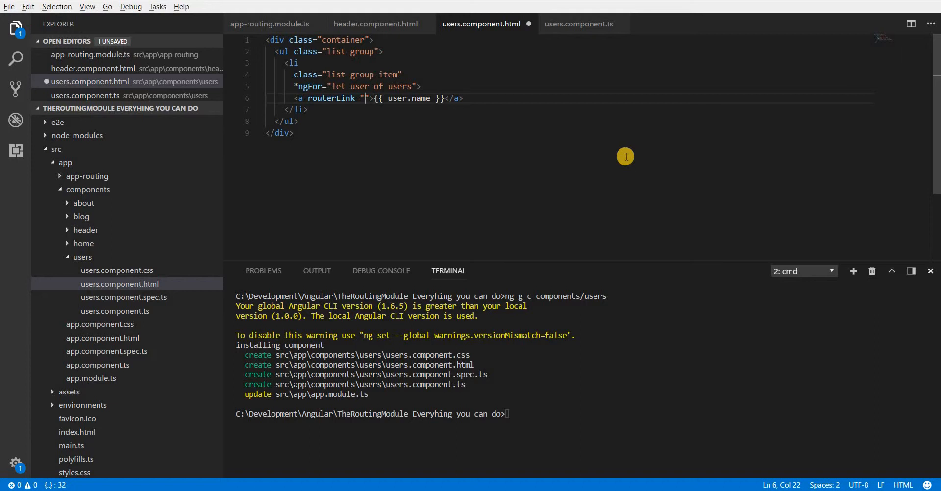
type("/")
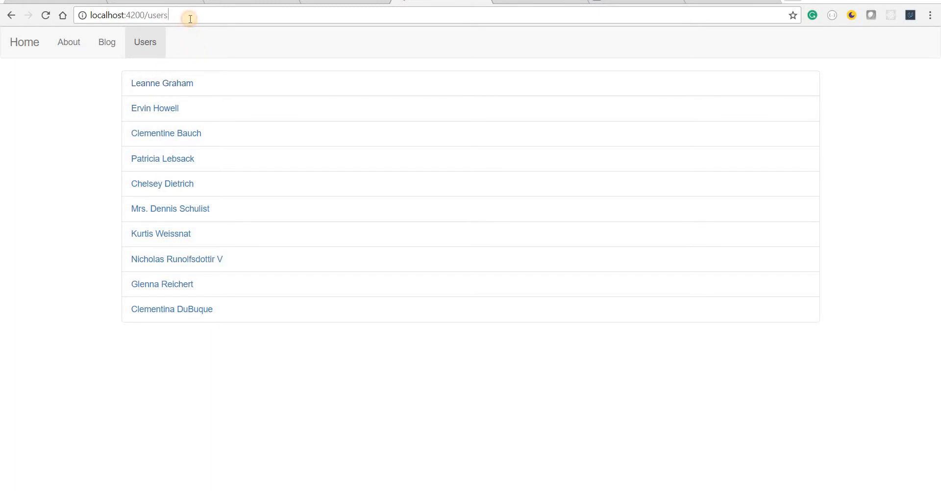
Visit localhost:4200/users/1, then scroll through user ids 1–10 in the JSONPlaceholder data.
left_click(144, 15)
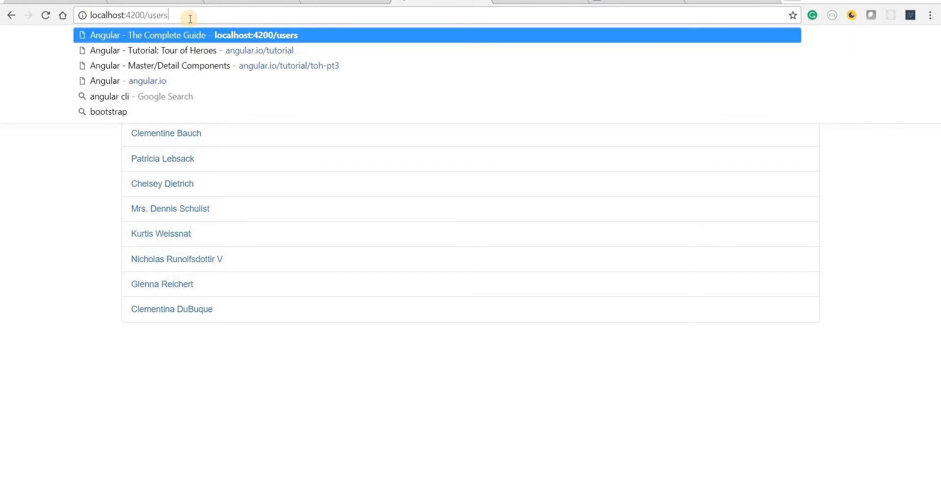
type("/1")
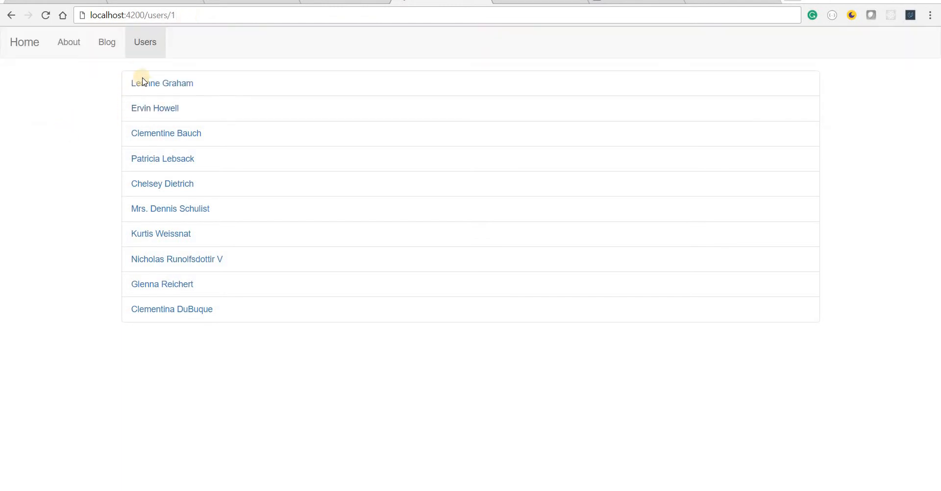
mouse_move(161, 82)
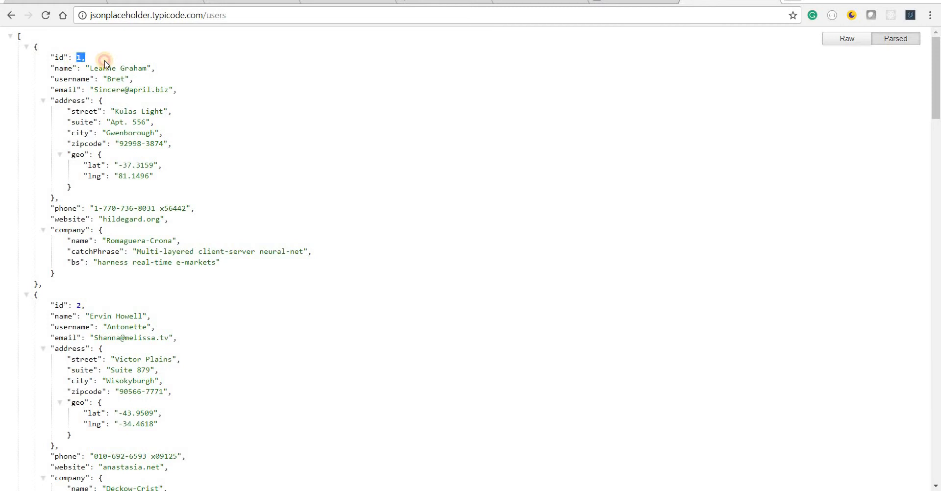
scroll("down", 3)
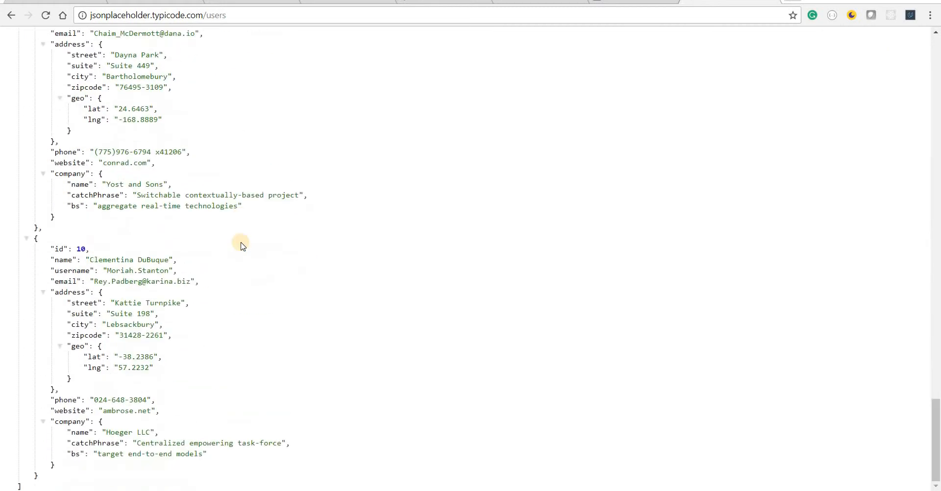
scroll("up", 3)
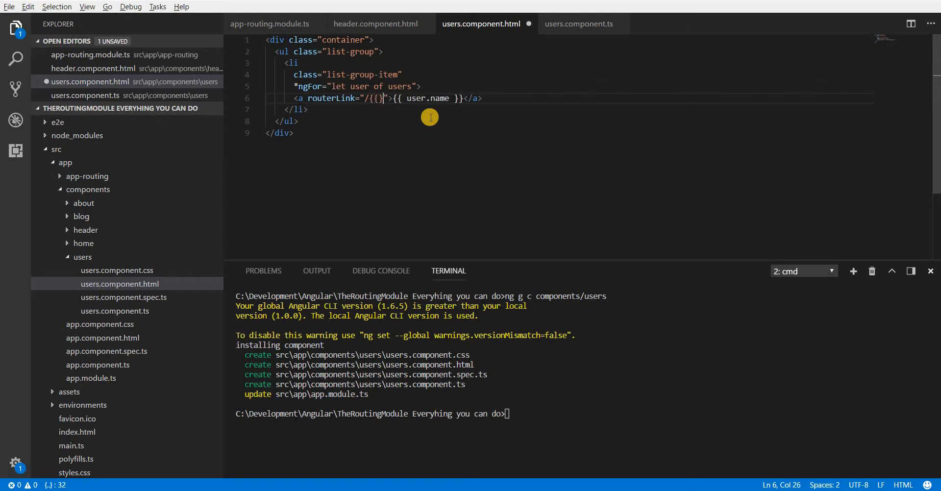
Set each link's routerLink to /{{user.id}}.
key("Backspace")
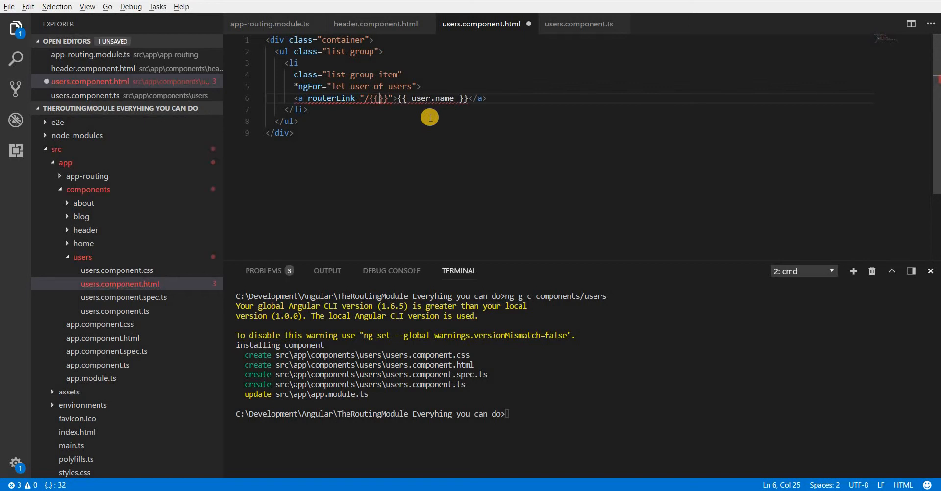
type("user.id")
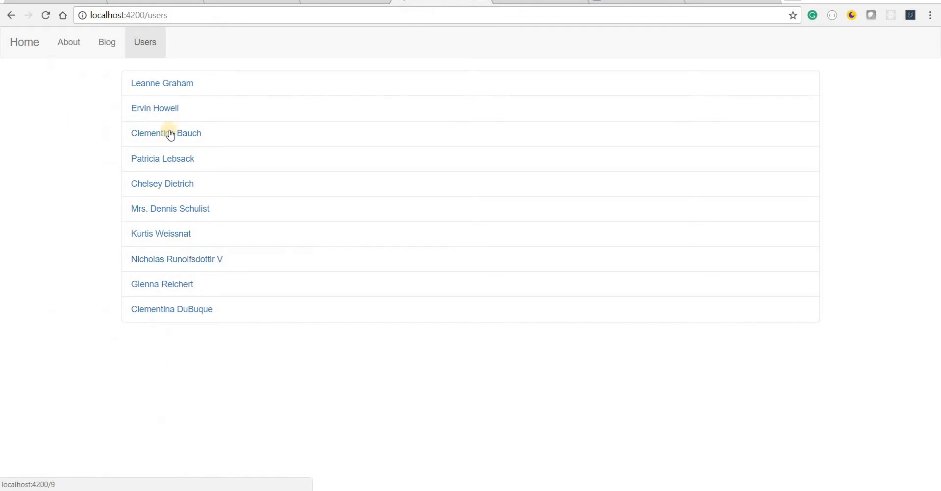
mouse_move(162, 82)
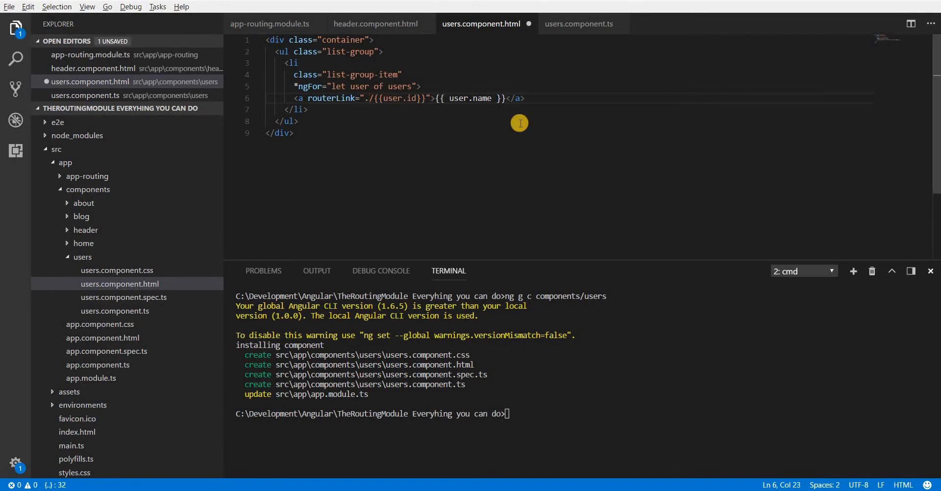
Change the routerLink to the relative path ./{{user.id}}.
left_click_drag(364, 99, 372, 99)
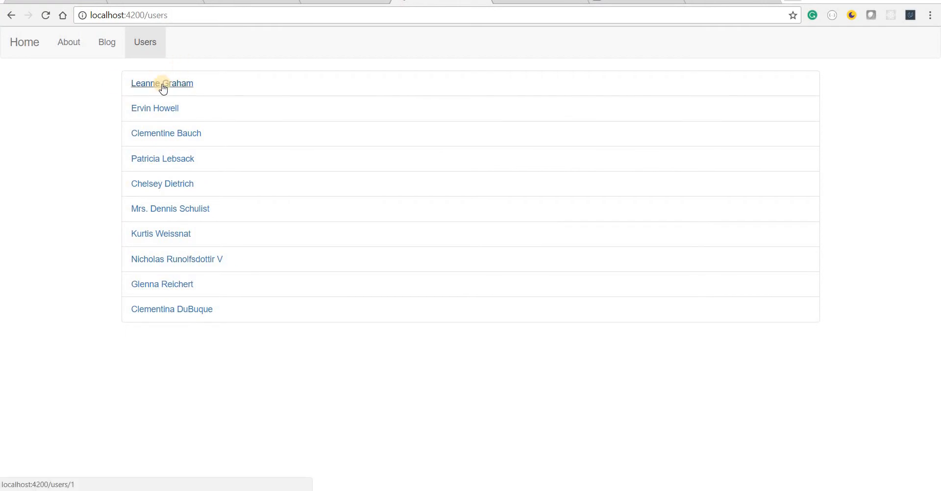
mouse_move(171, 308)
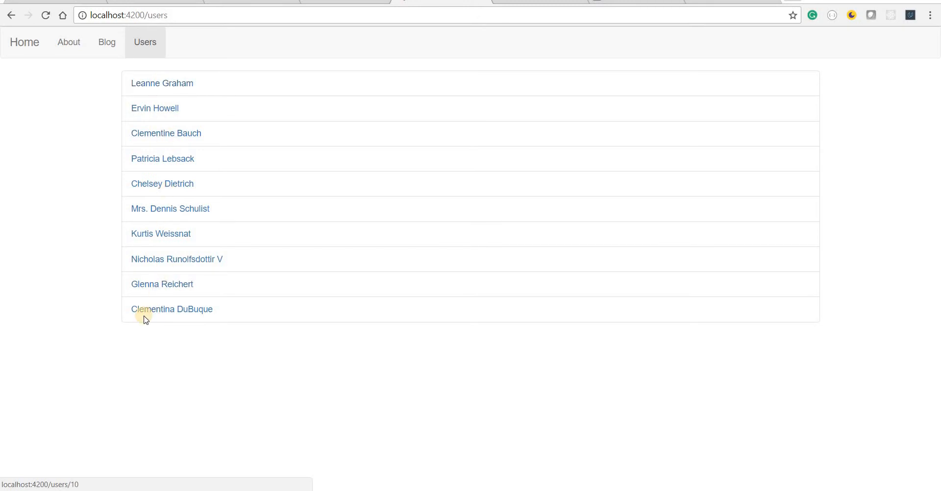
mouse_move(8, 330)
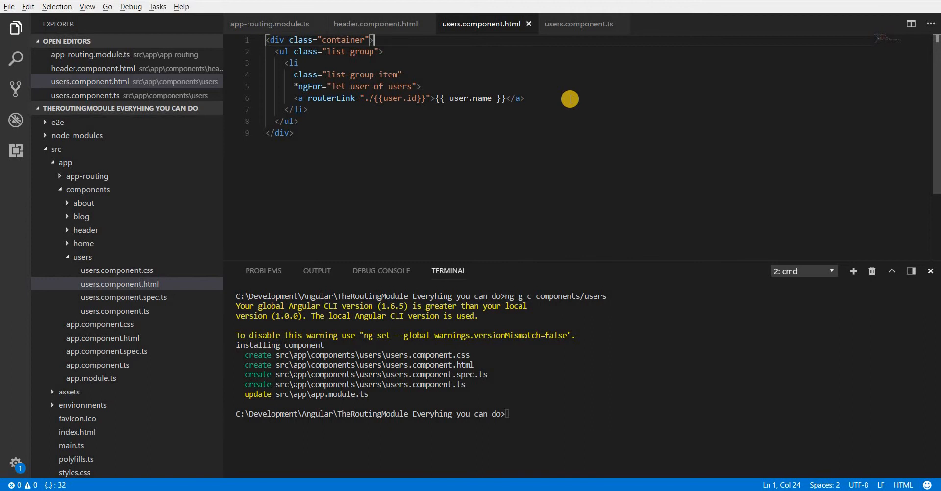
Nest the user list ul inside a new div within the container.
left_click(303, 62)
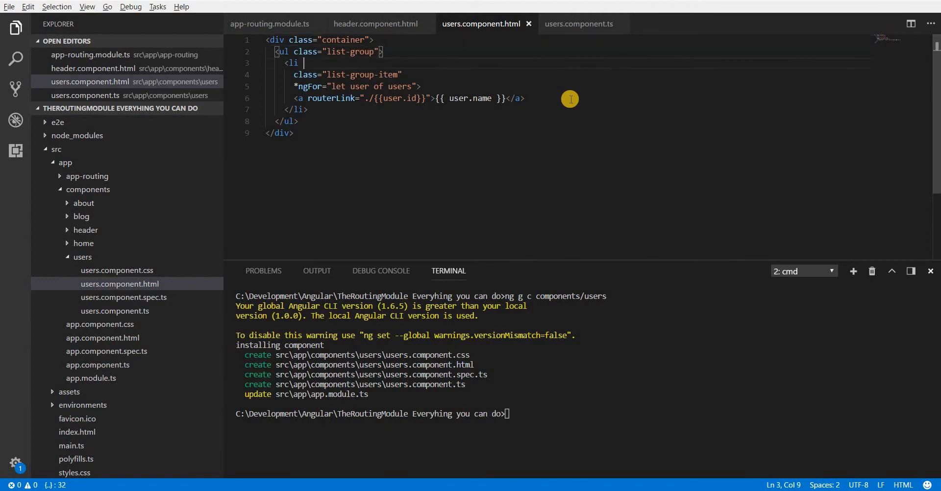
left_click(524, 98)
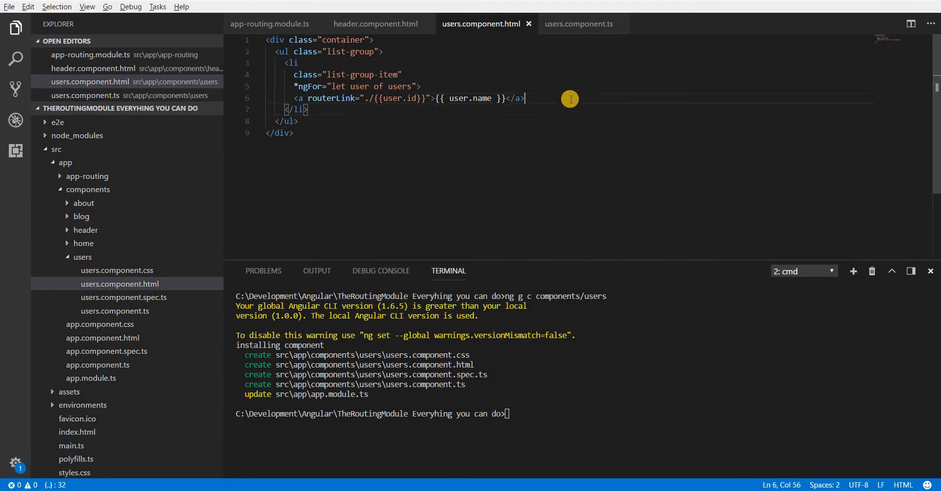
key("Enter")
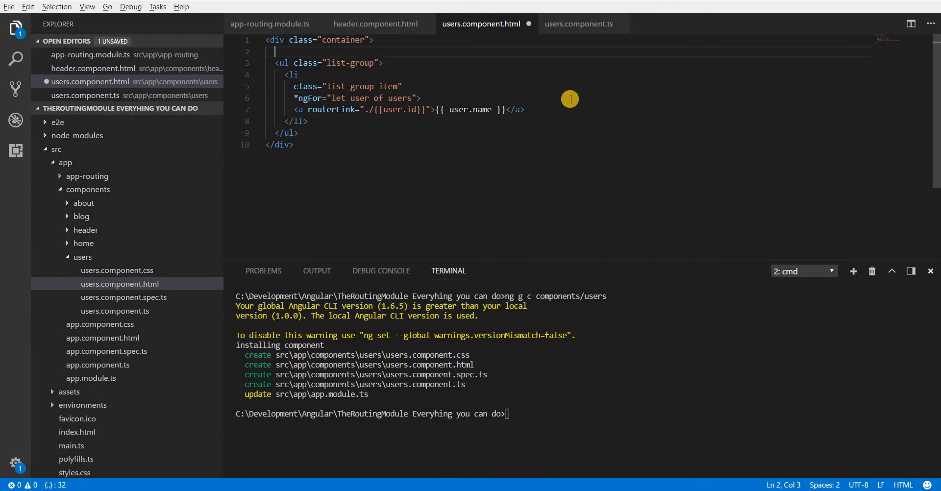
type("<div></div>")
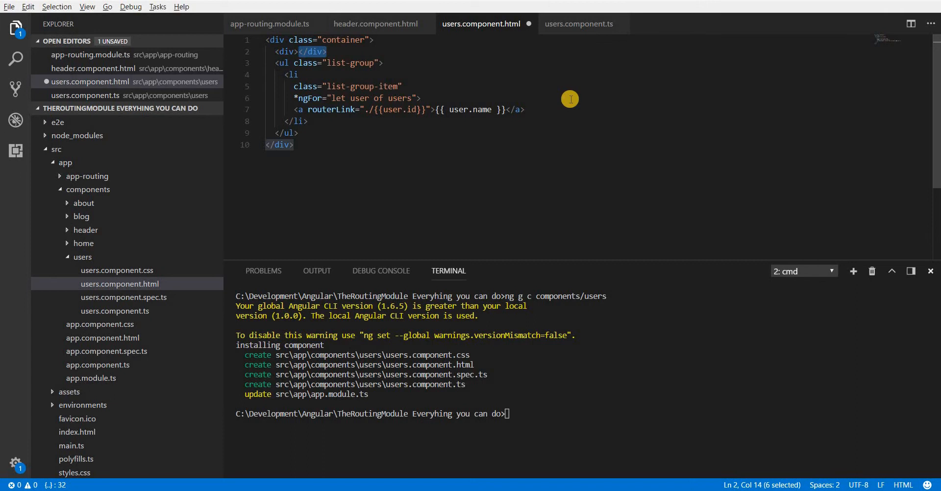
key("Enter")
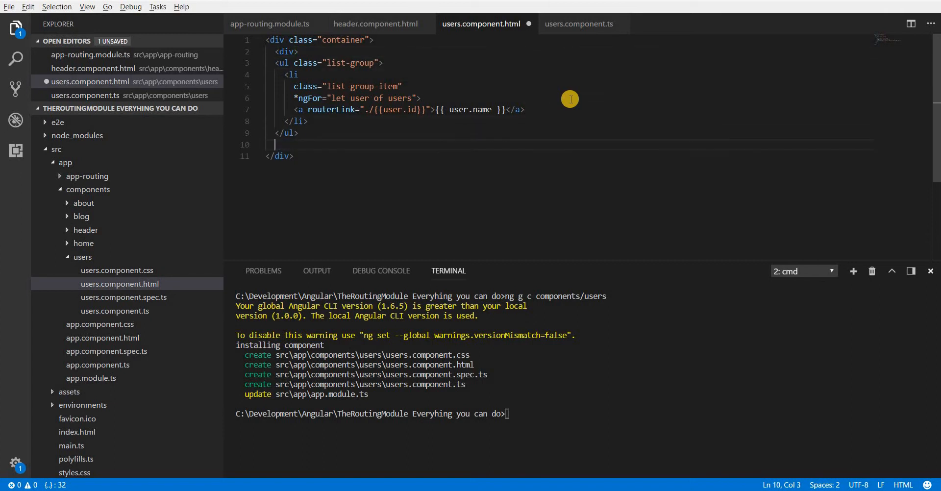
left_click_drag(292, 75, 292, 145)
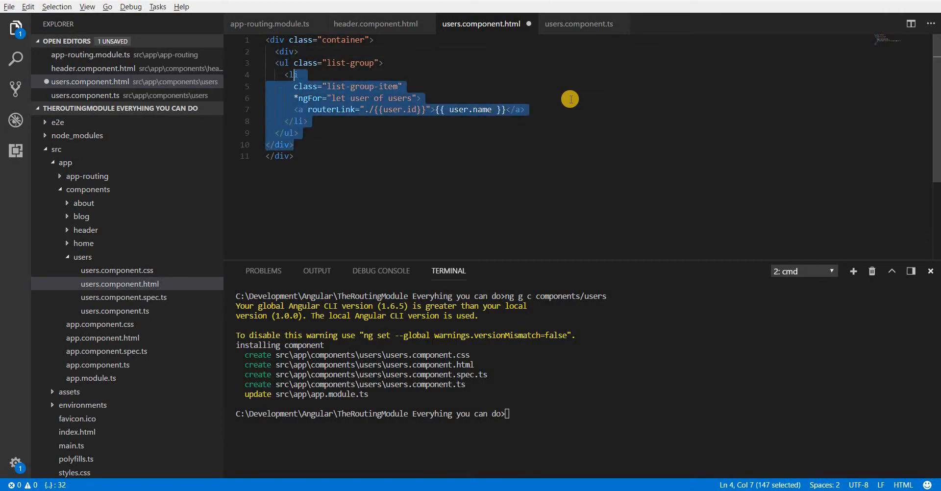
Give the list div class col-md-4 and add a col-md-8 div beside it.
left_click(303, 145)
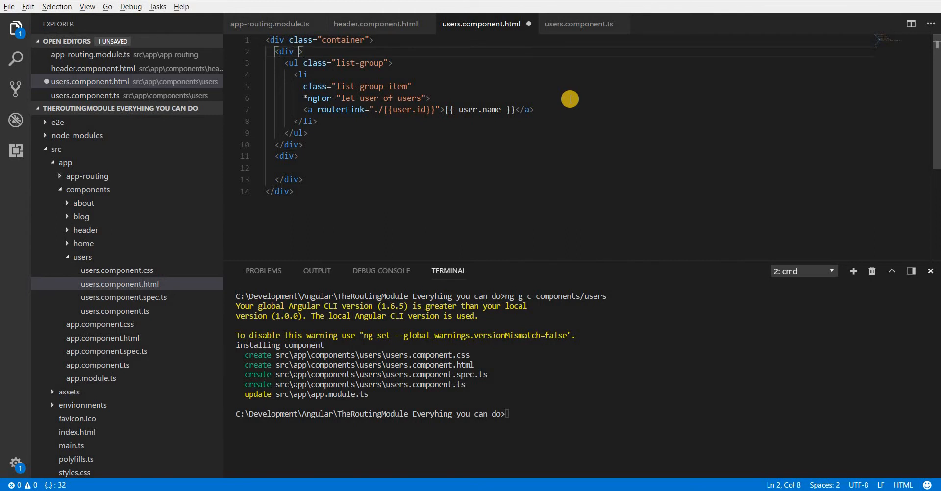
type("class=")
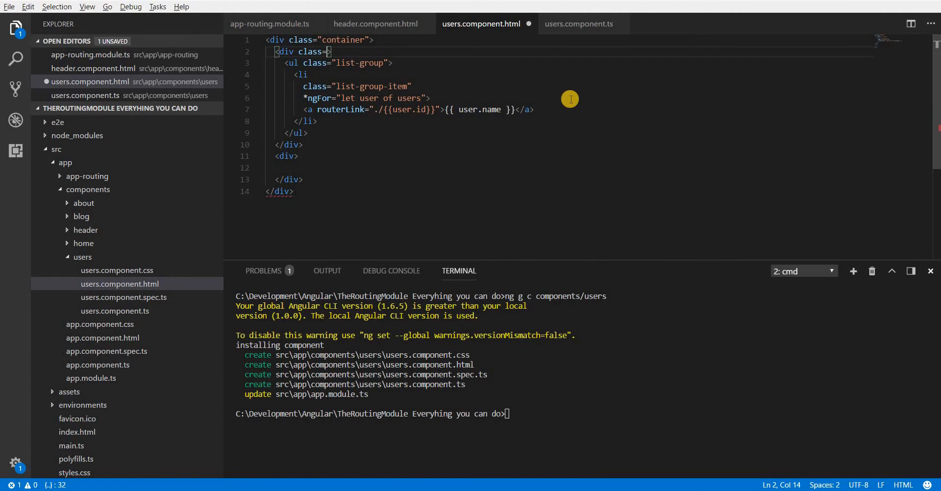
type("col-md-\"")
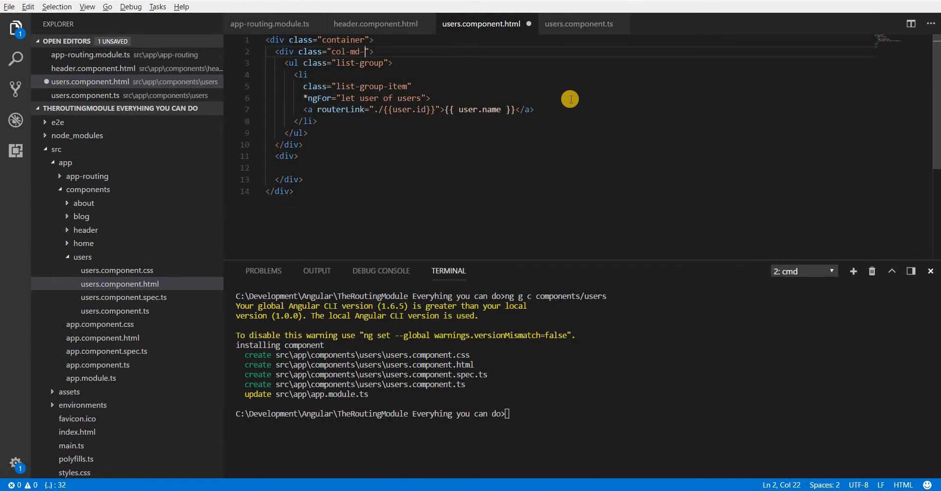
type("4")
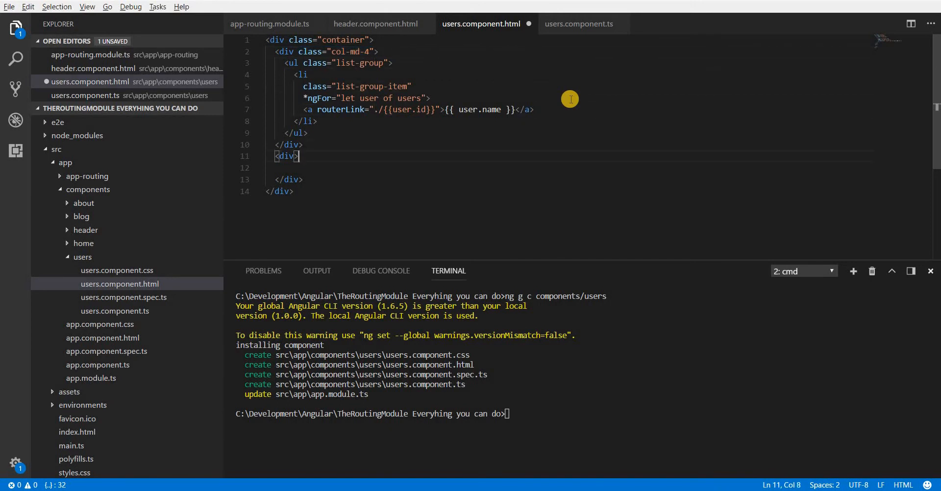
type("class=\"col-md-")
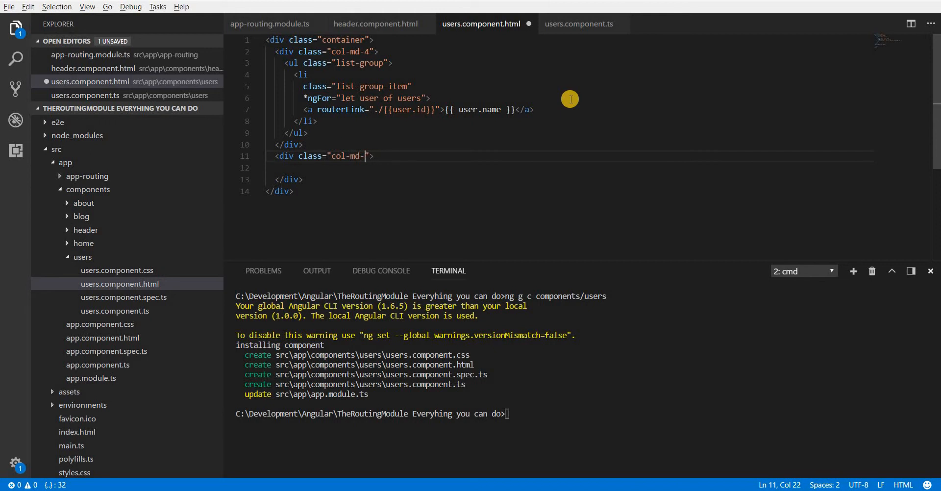
type("8")
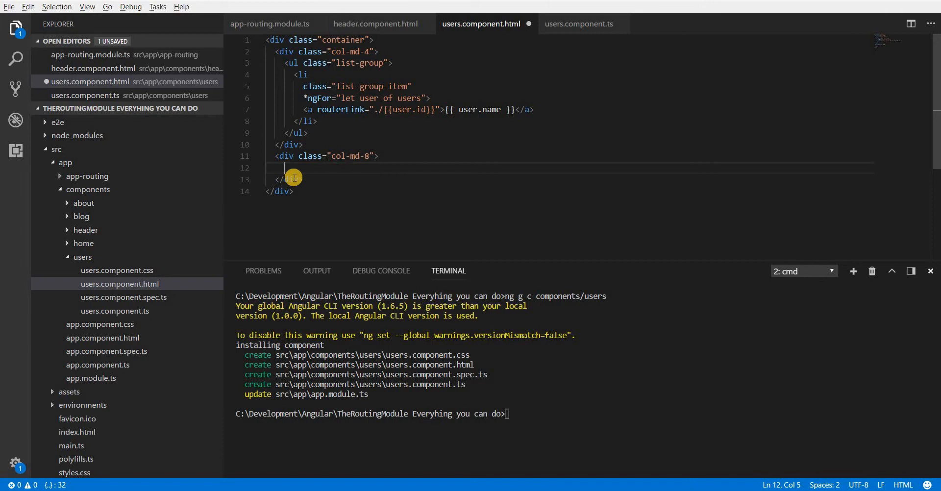
left_click(334, 166)
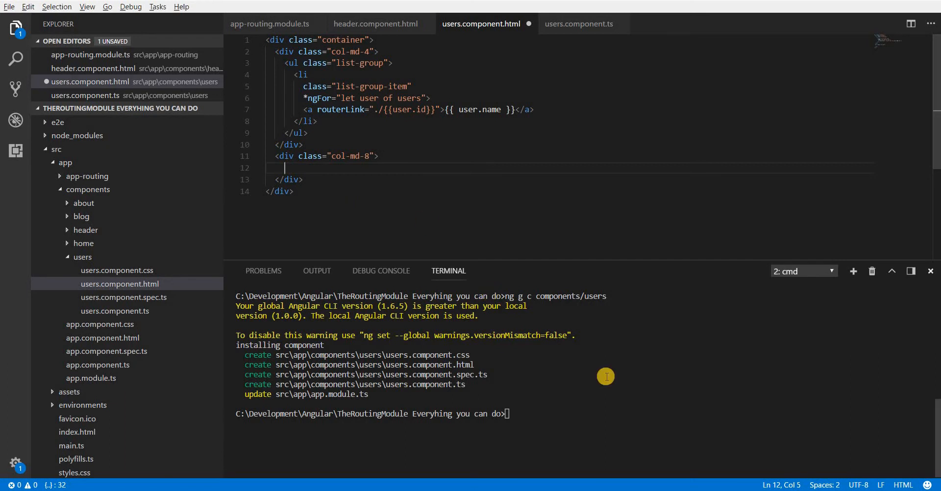
type("ng g c components/users")
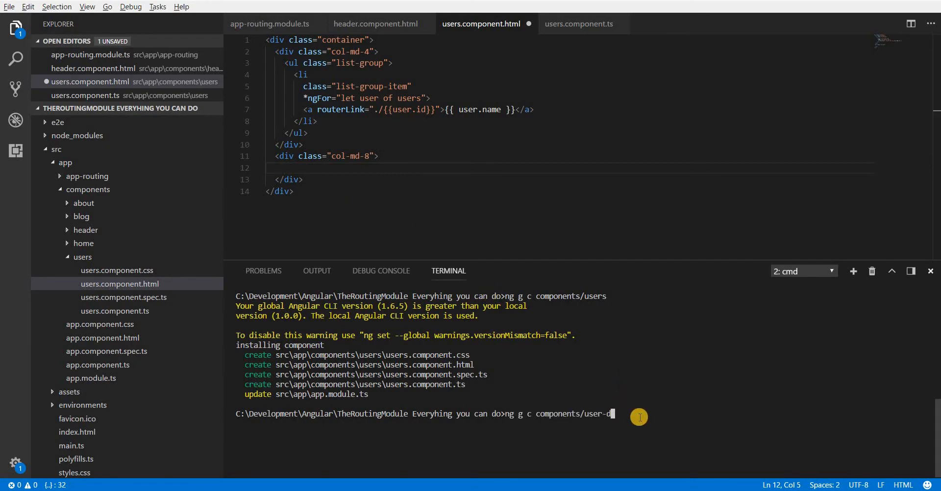
Run ng g c components/user-details and place <app-user-details> in the col-md-8 div.
type("etails")
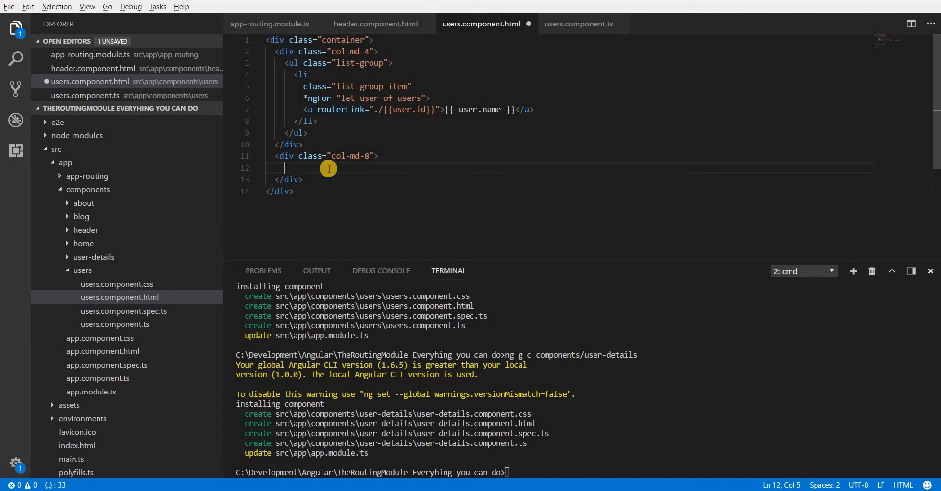
type("app-user-details")
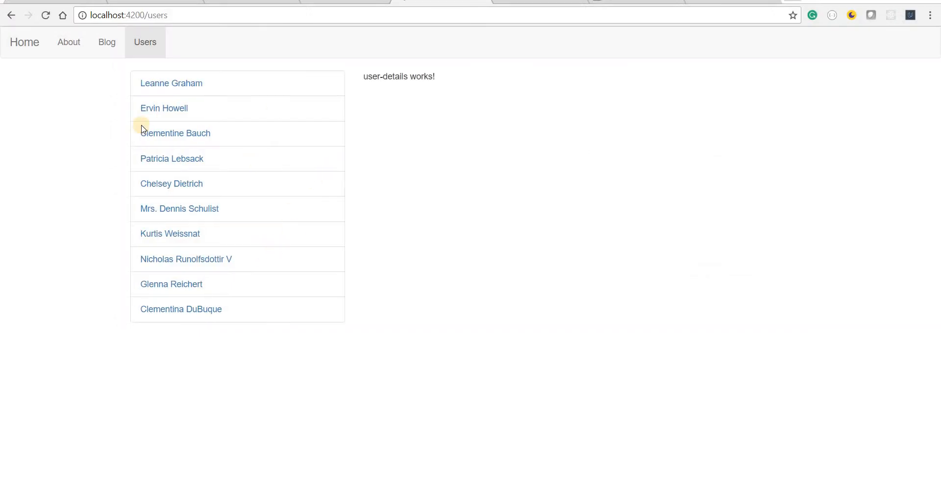
mouse_move(219, 185)
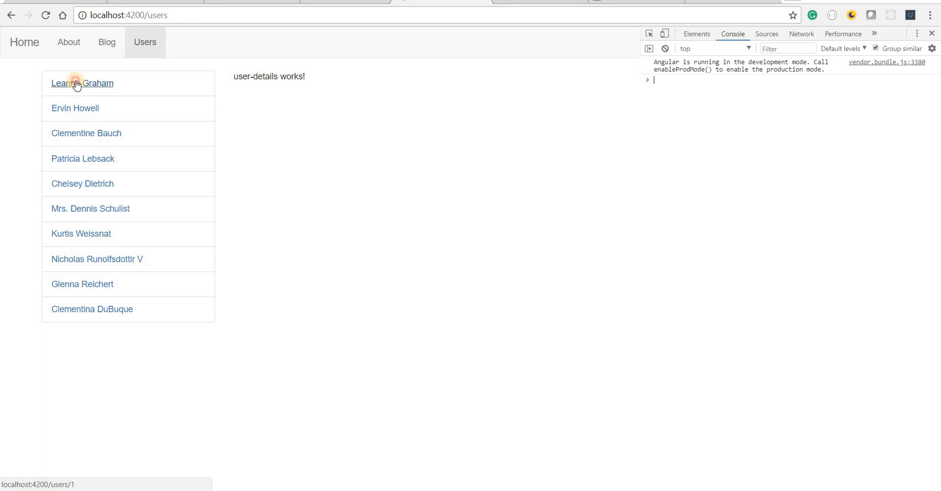
Click Leanne Graham to trigger the 'Cannot match any routes: users/1' console error.
left_click(82, 83)
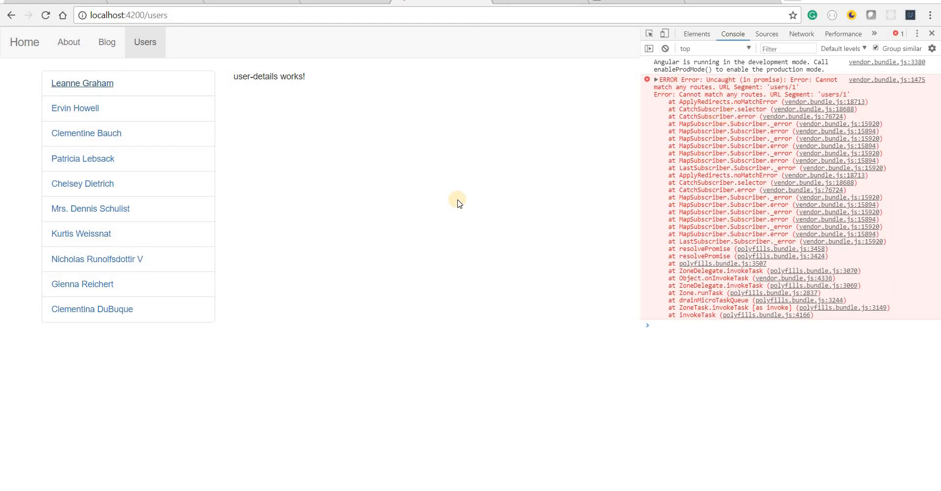